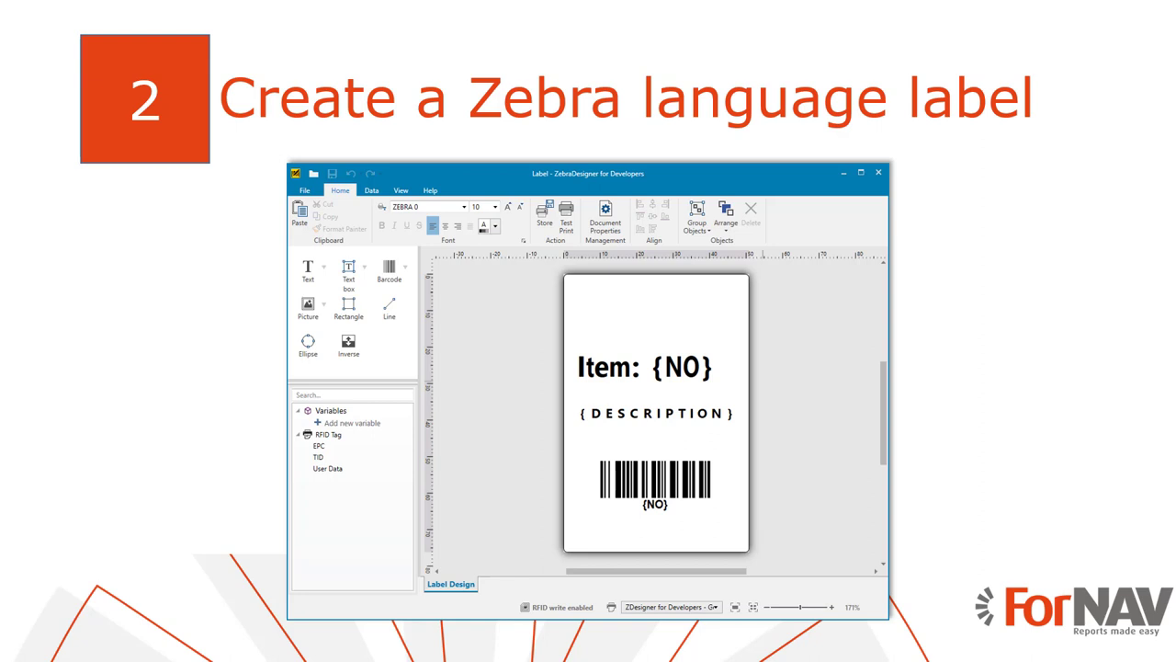
Step: Inspect the Item: {NO}, DESCRIPTION and item-number barcode fields on the label
left_click(860, 172)
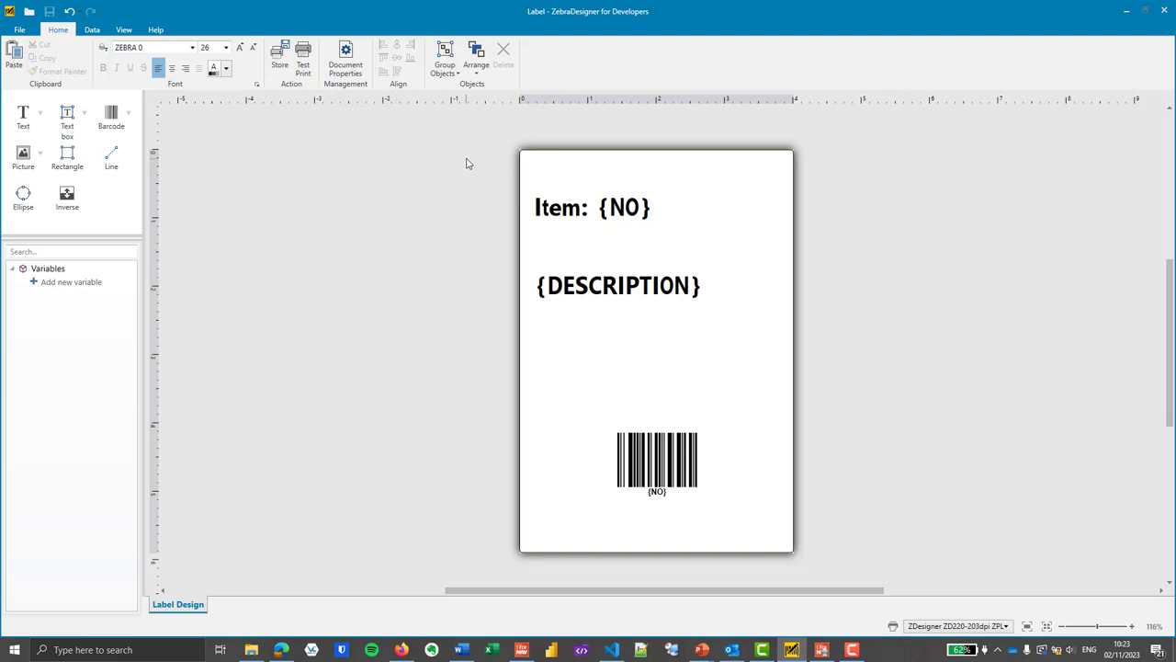
left_click(593, 207)
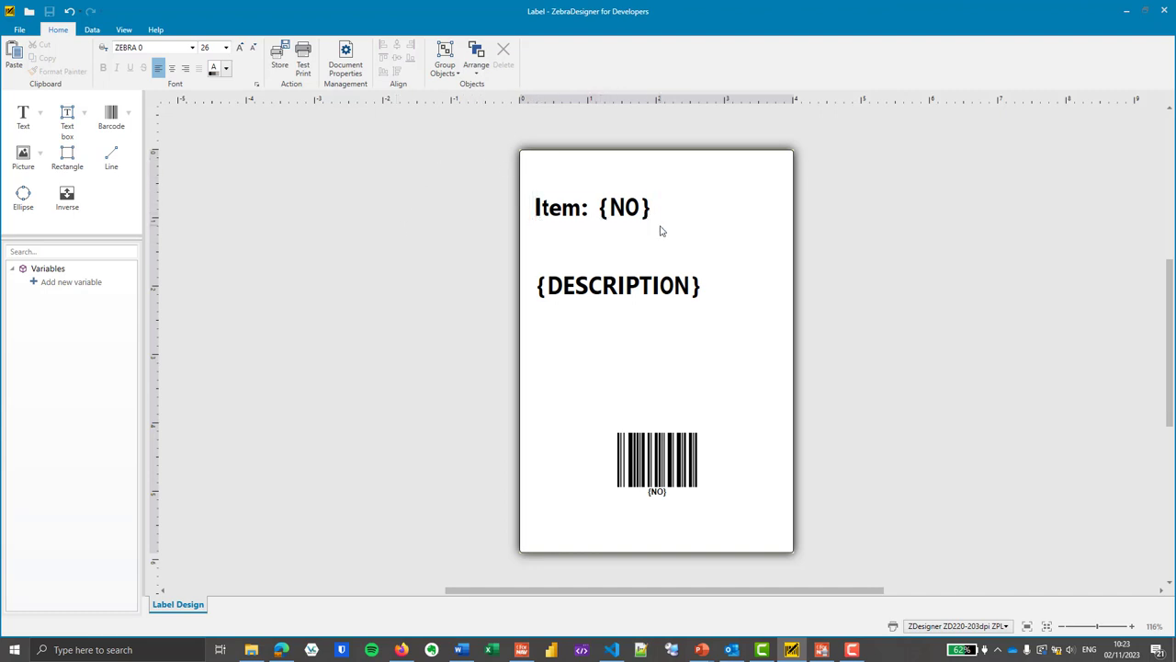
left_click(617, 285)
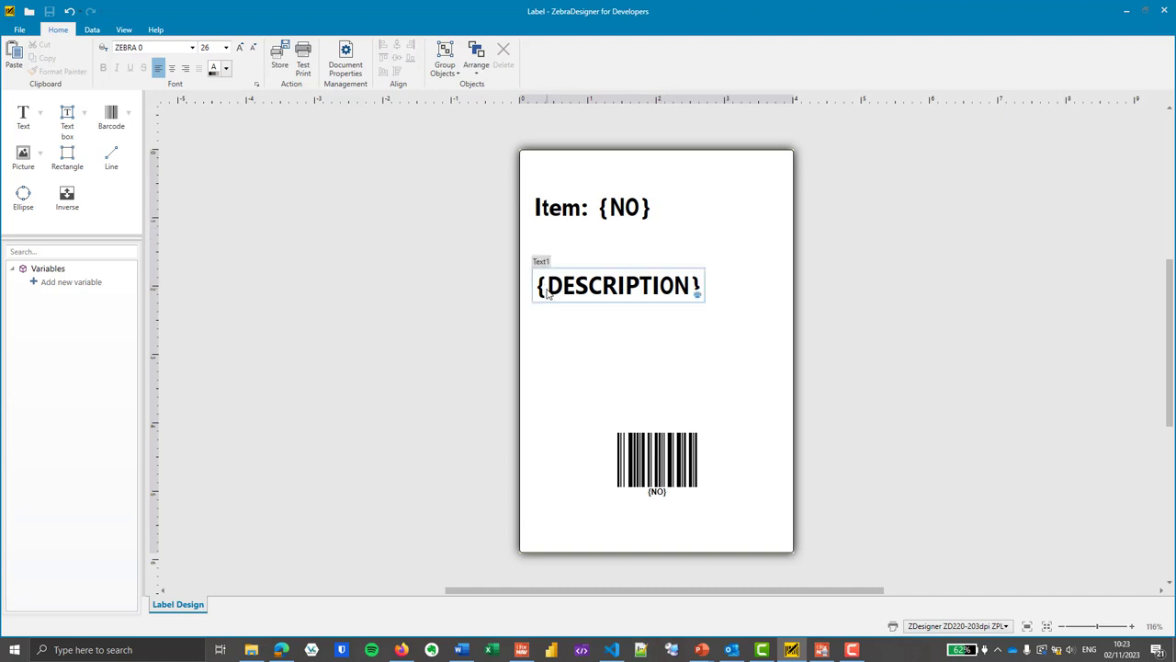
left_click(744, 267)
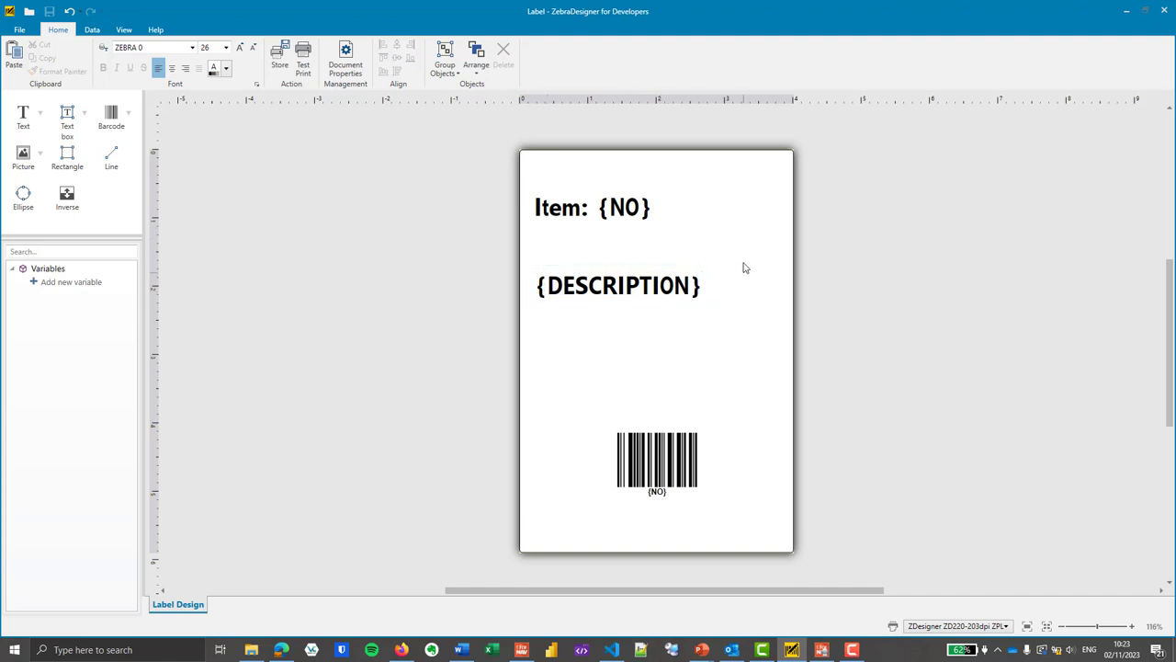
left_click(593, 206)
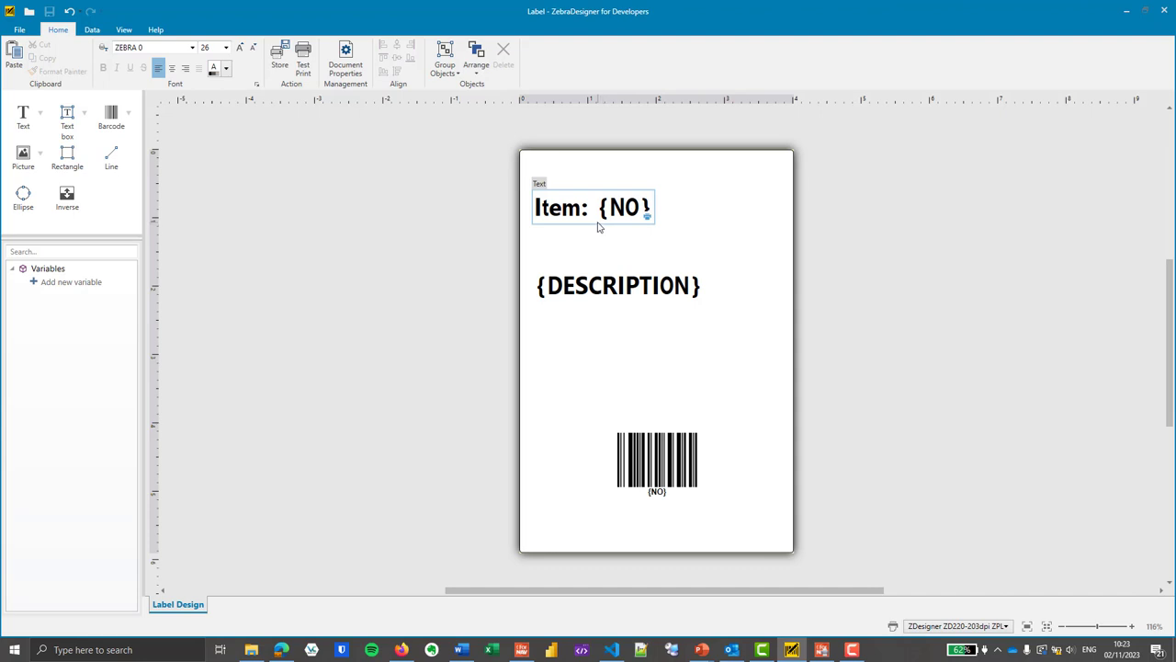
left_click(731, 262)
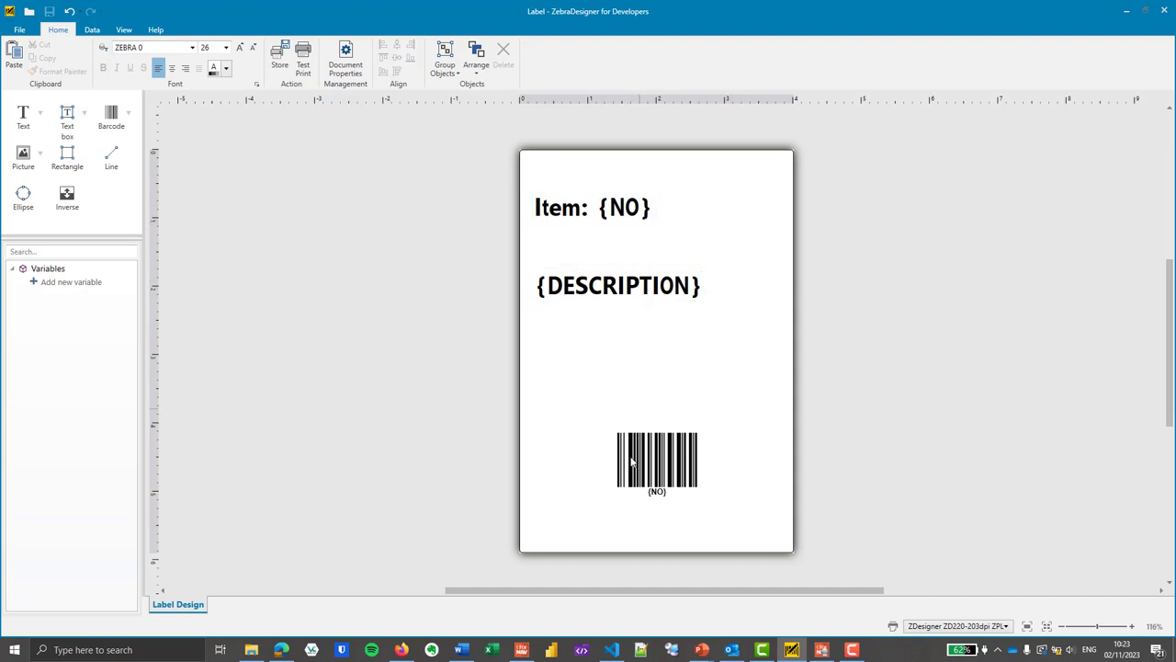
left_click(657, 460)
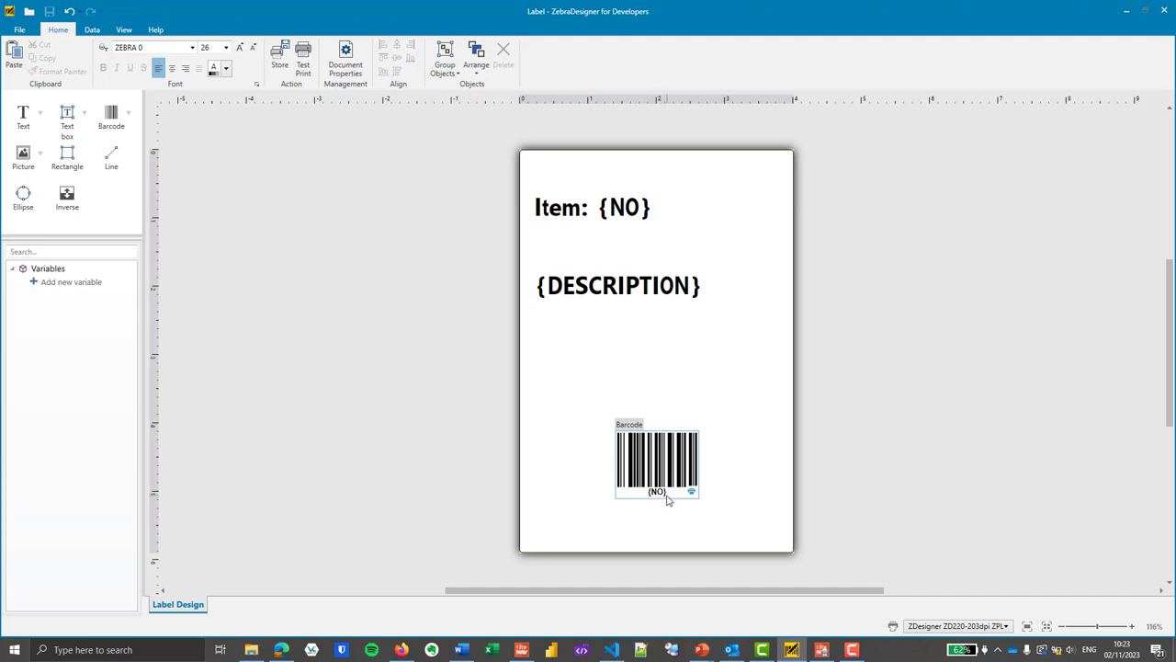
left_click(304, 56)
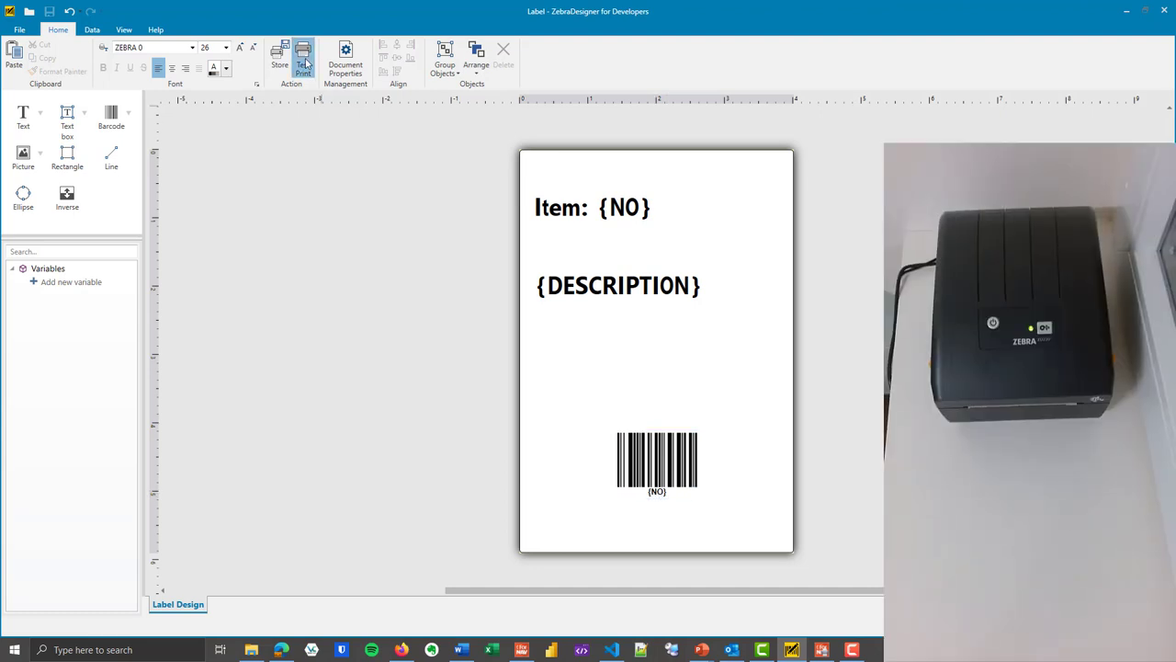
Step: Run Test Print to output a physical label on the Zebra printer
left_click(303, 57)
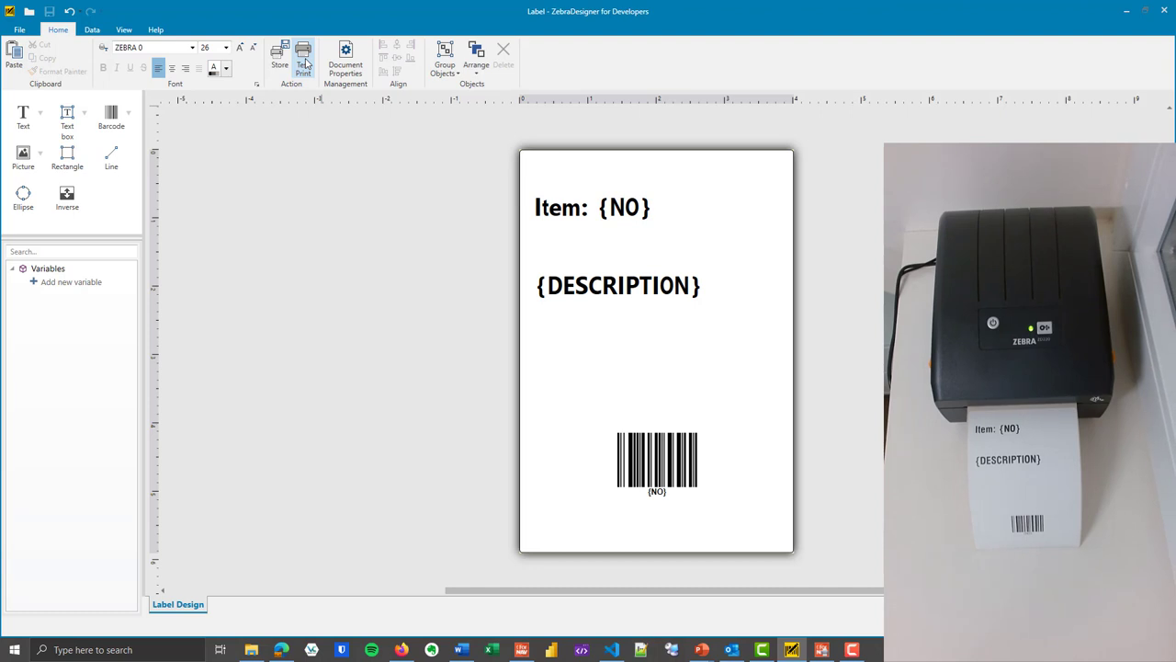
left_click(593, 207)
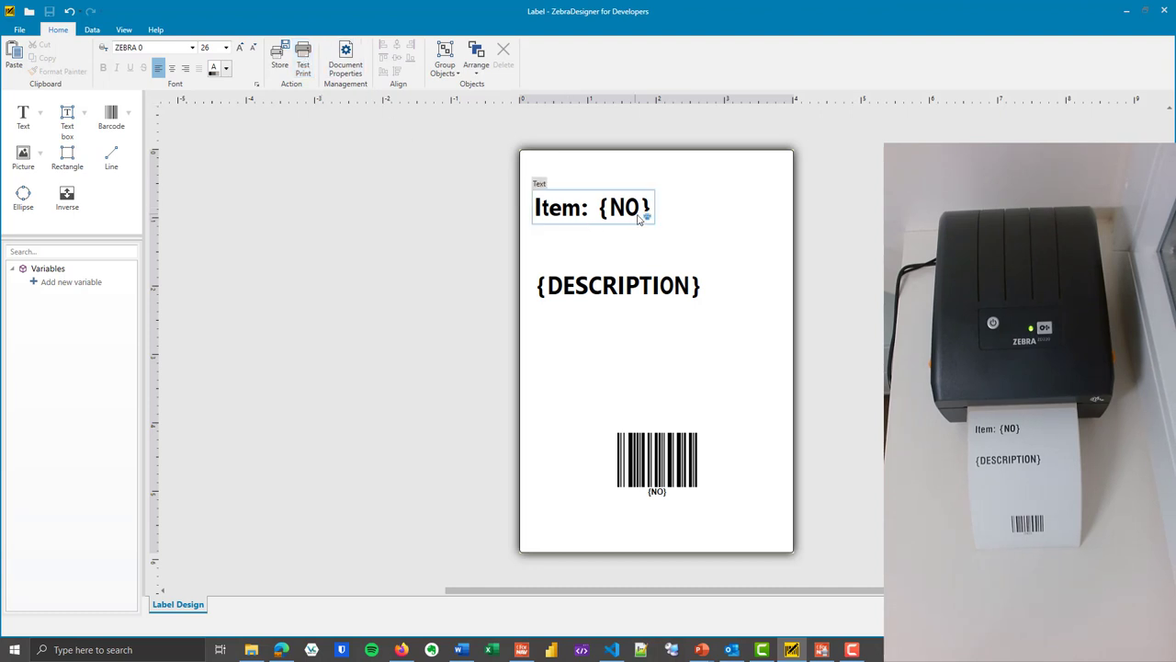
left_click(770, 304)
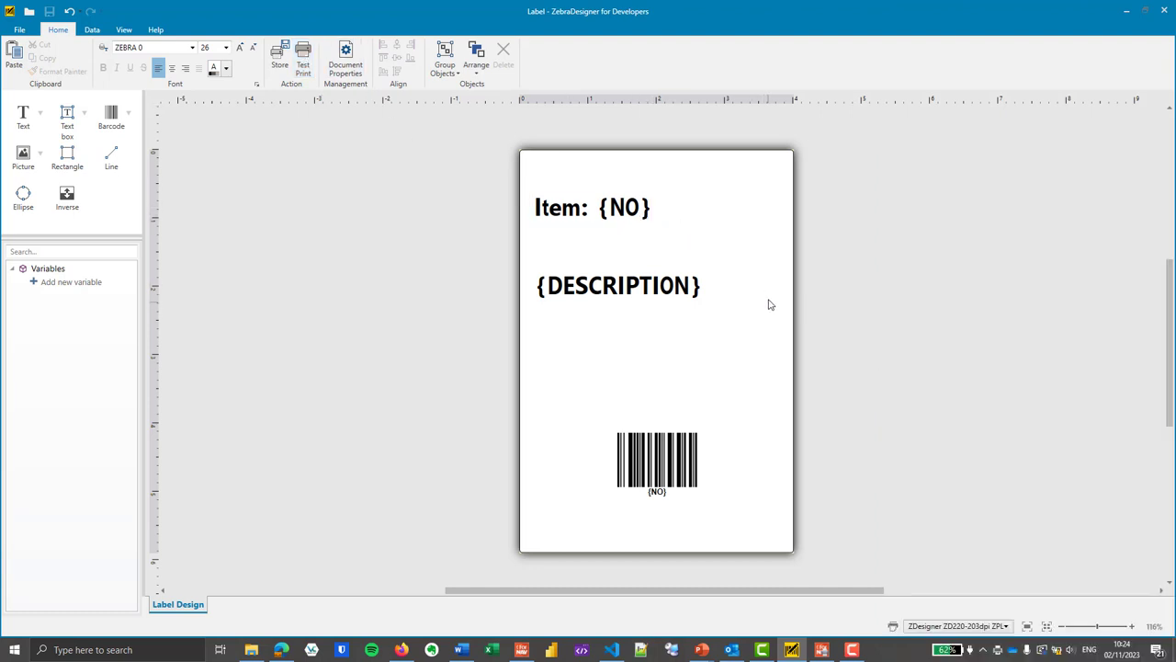
mouse_move(579, 266)
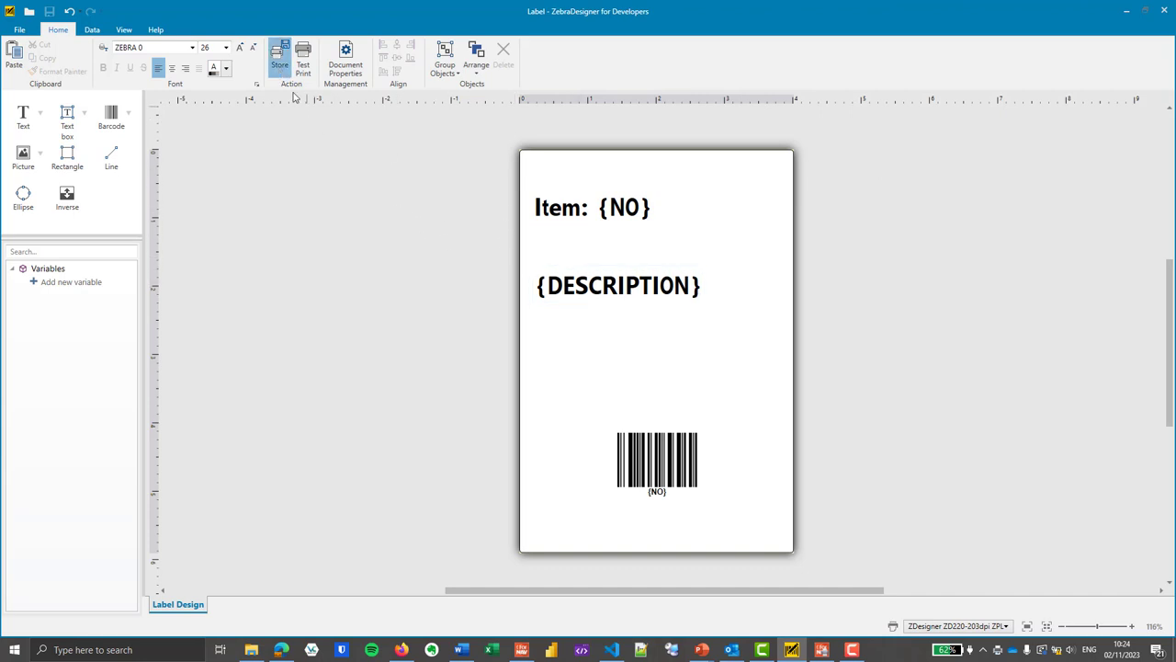
Step: Store the layout as printer file BaseLabelLayout.prn in the Zebra folder
left_click(279, 55)
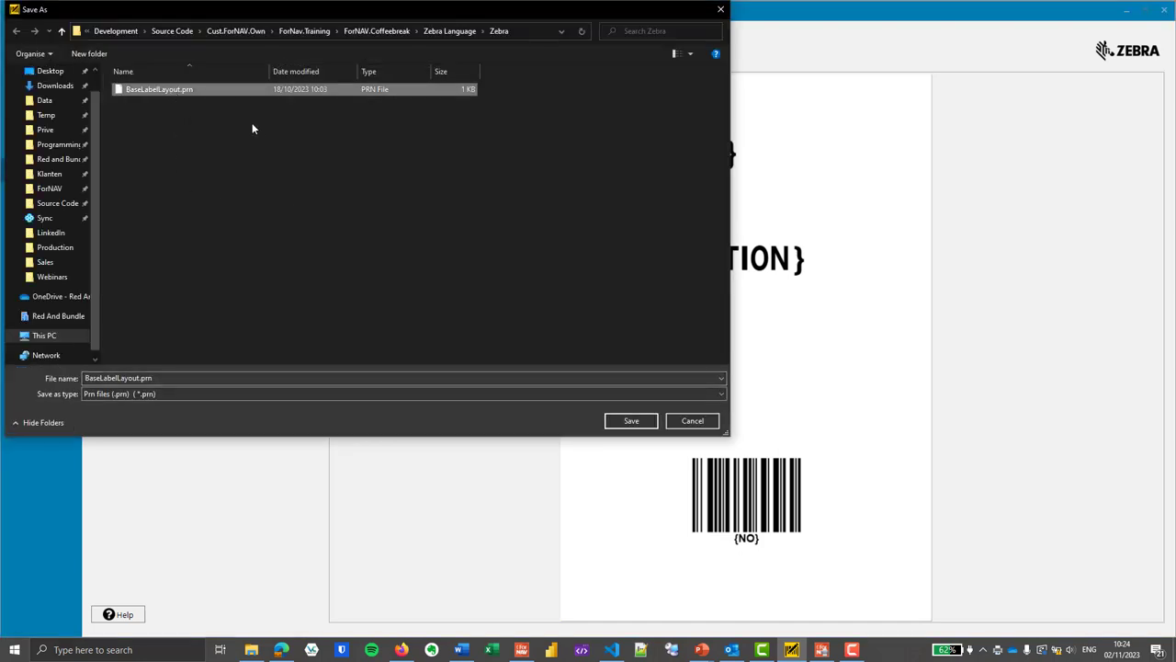
left_click(631, 420)
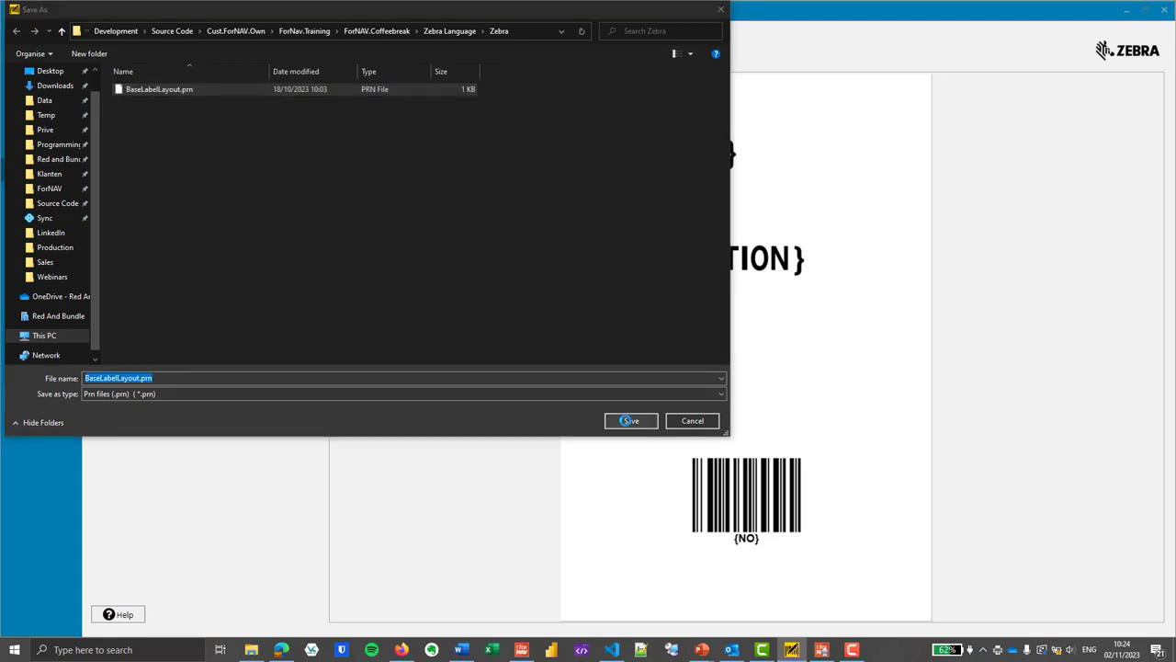
mouse_move(639, 381)
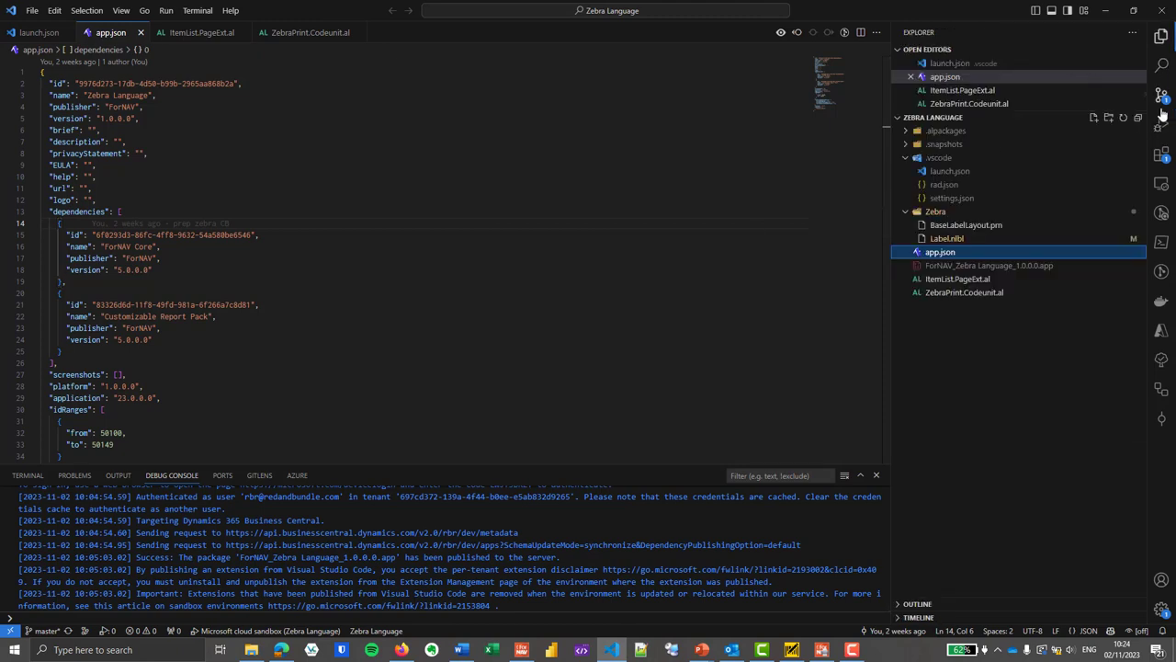
Step: Open Zebra > BaseLabelLayout.prn from the Explorer to view its ZPL commands
left_click(966, 238)
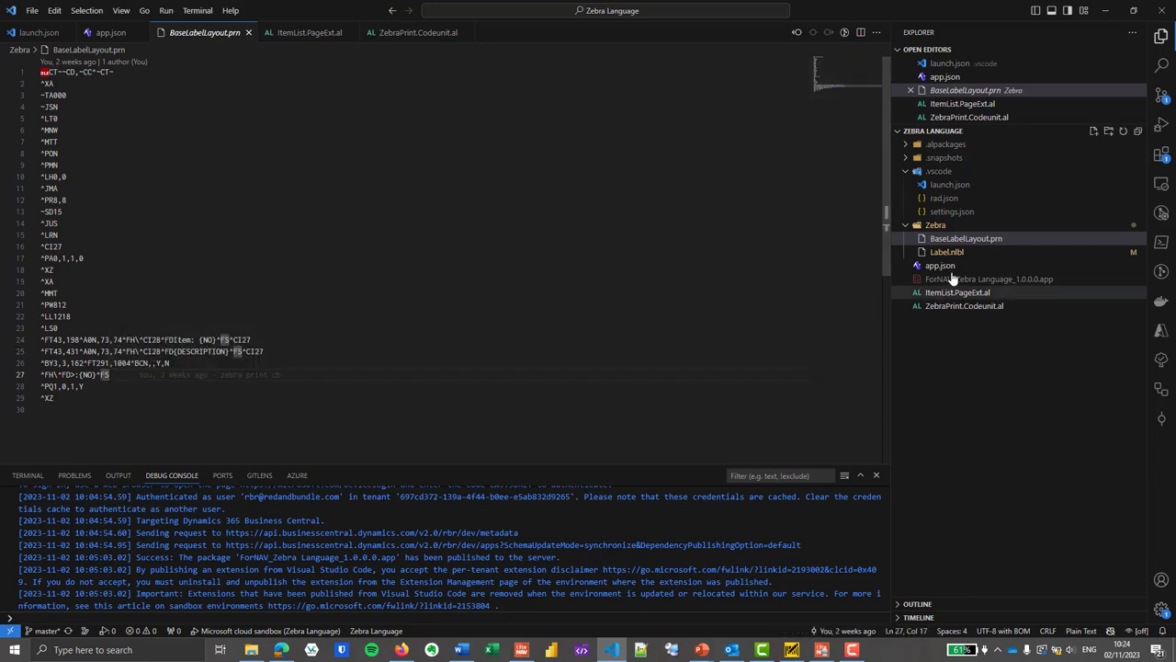
mouse_move(882, 386)
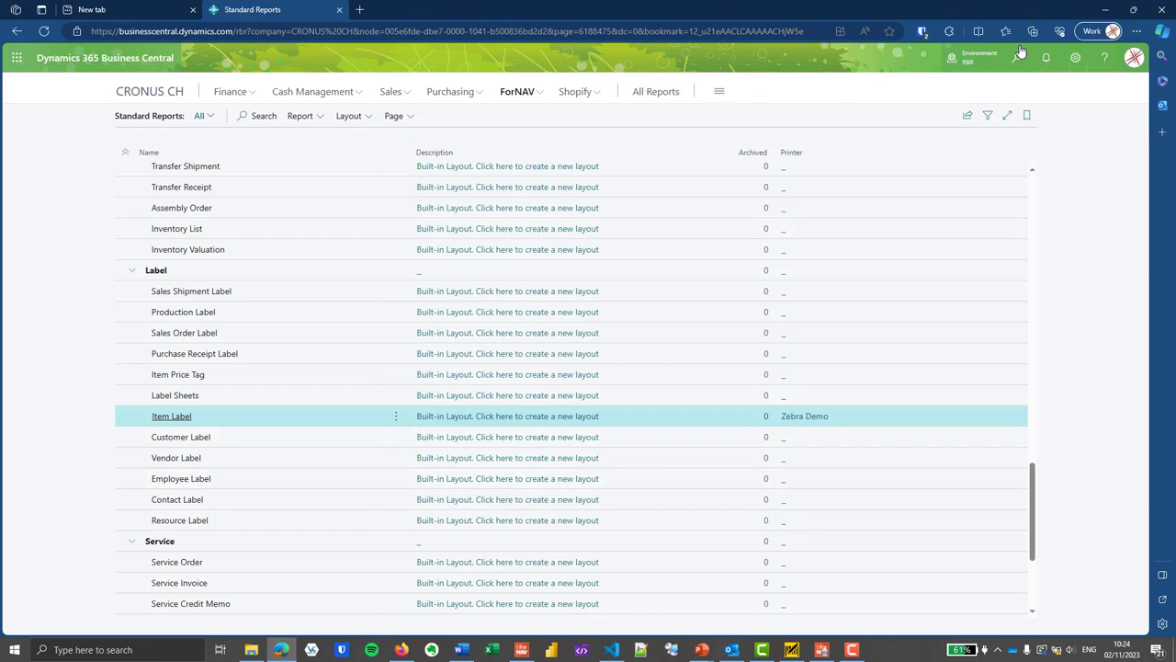
Step: Search Tell Me for 'forn file st' to reach ForNAV File Storage
left_click(1017, 57)
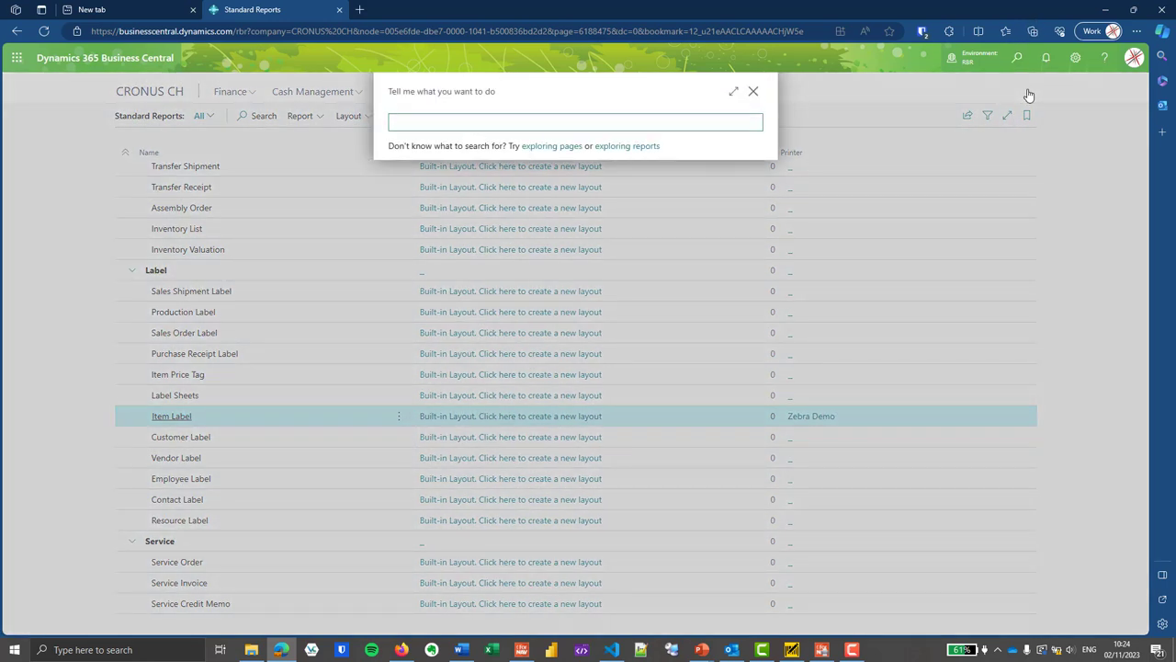
type("forn file st")
type("itemlabel")
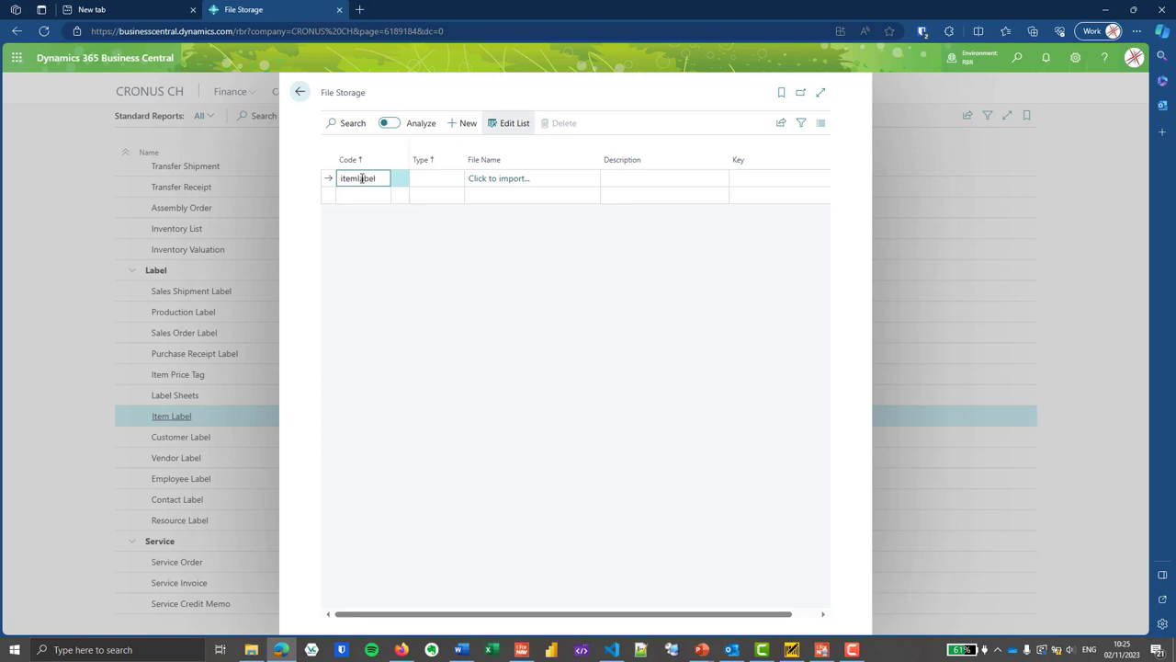
Step: Give ITEMLABEL type ZEBRA, upload BaseLabelLayout.prn, and close File Storage
type("zeb")
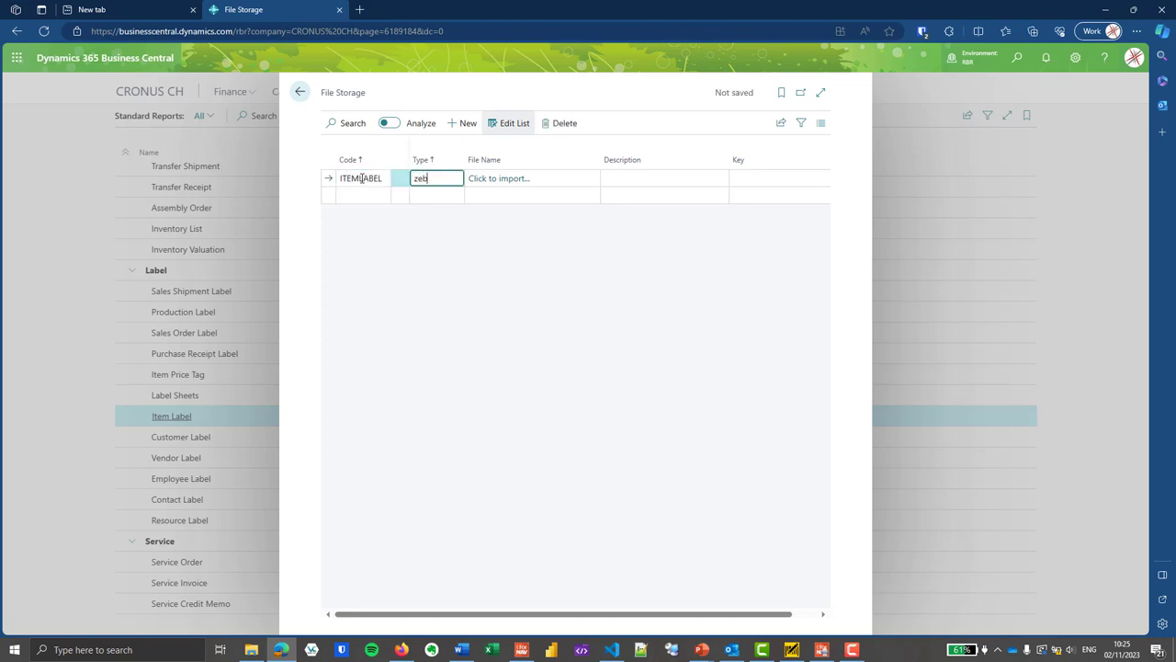
key("Tab")
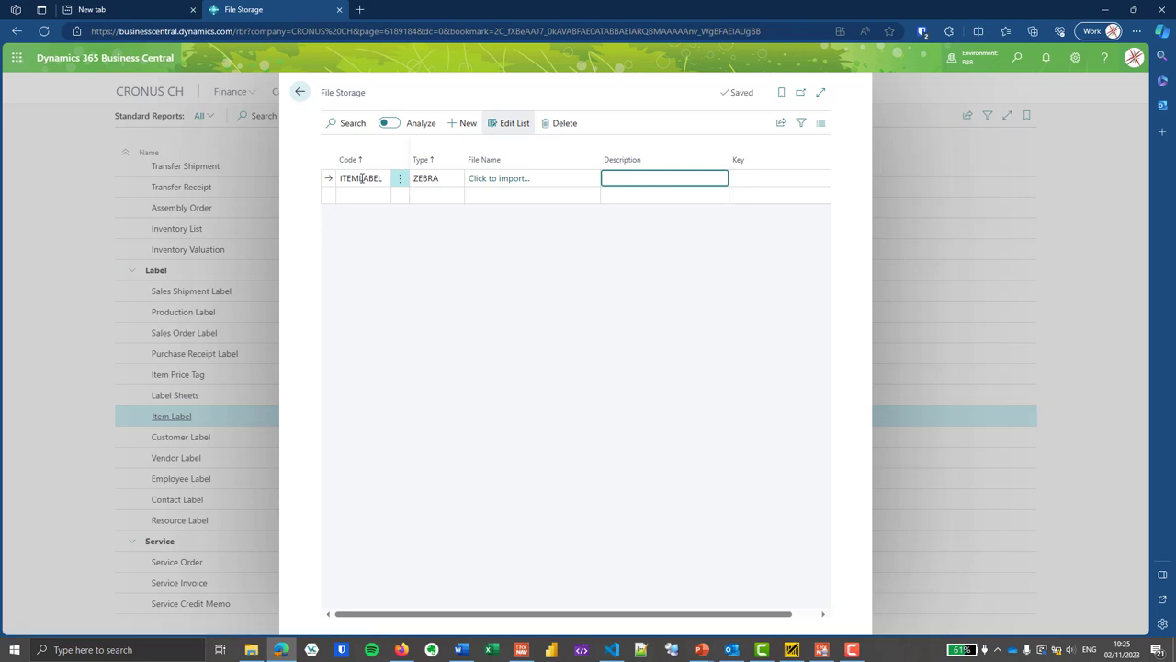
mouse_move(577, 202)
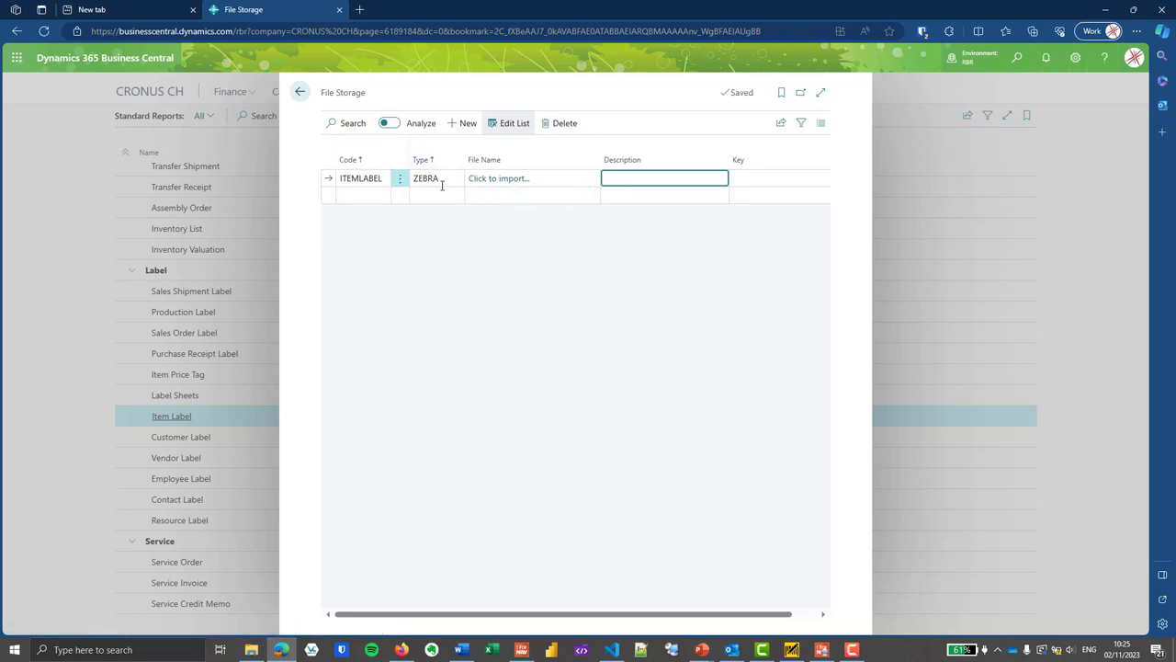
left_click(498, 178)
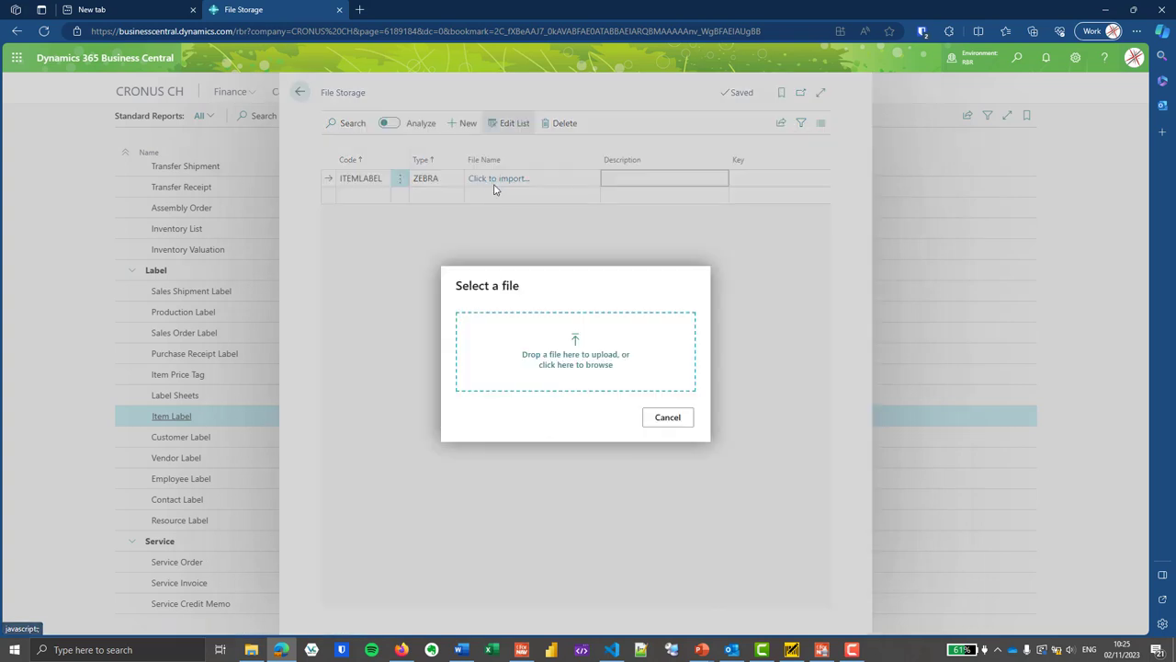
left_click(576, 358)
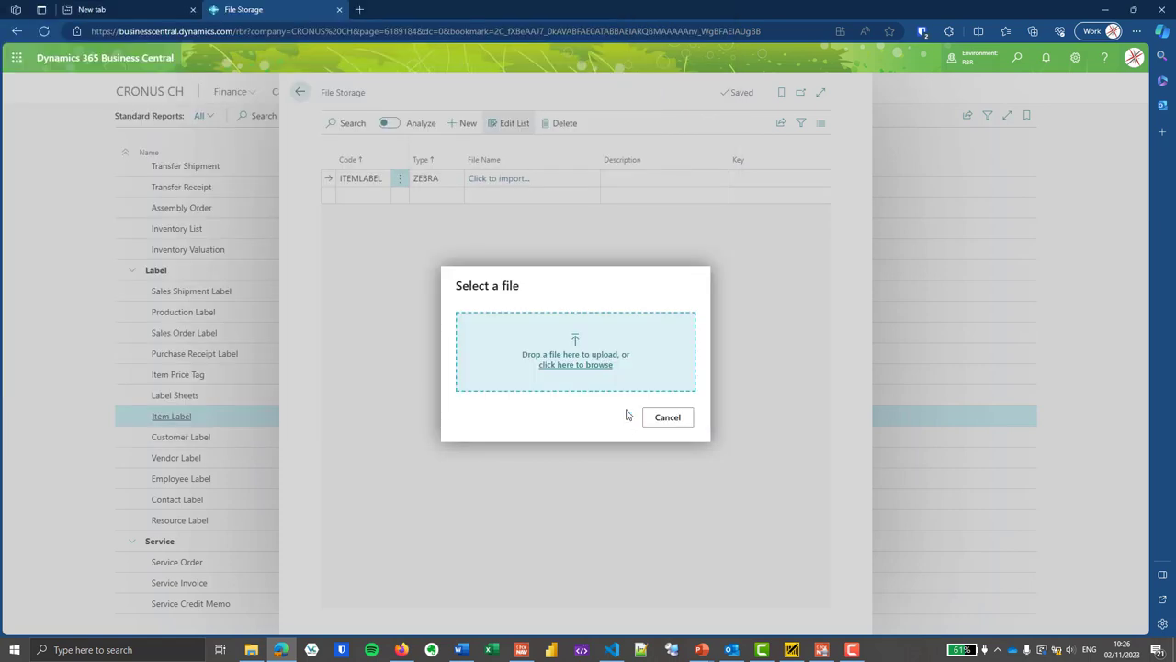
left_click(575, 365)
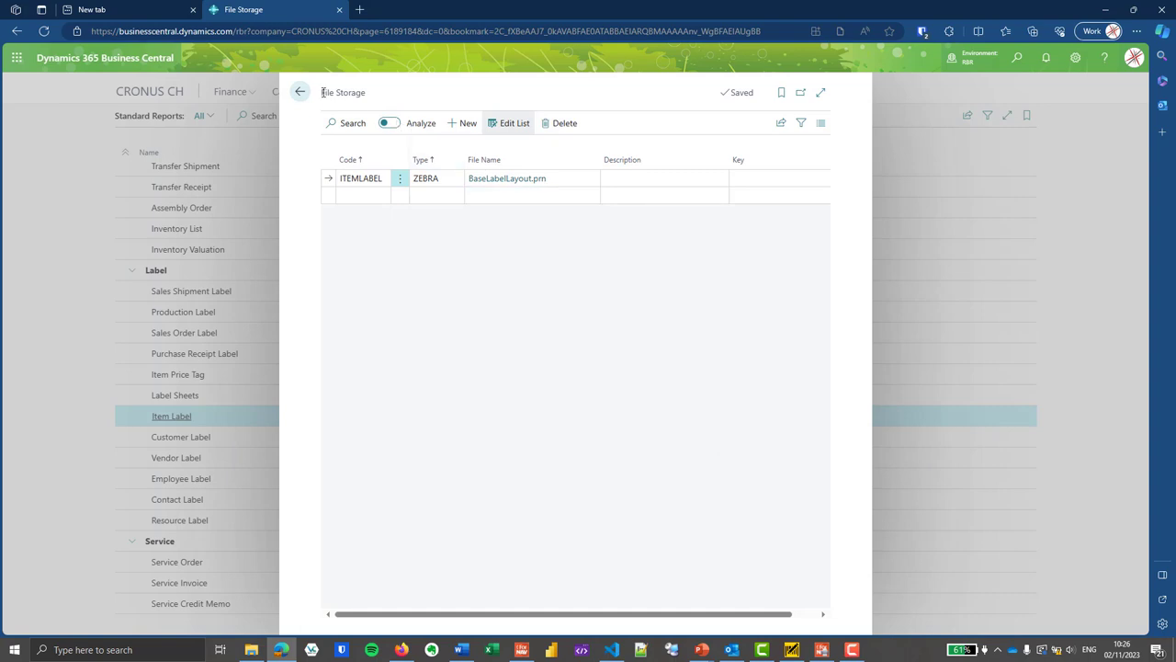
left_click(299, 92)
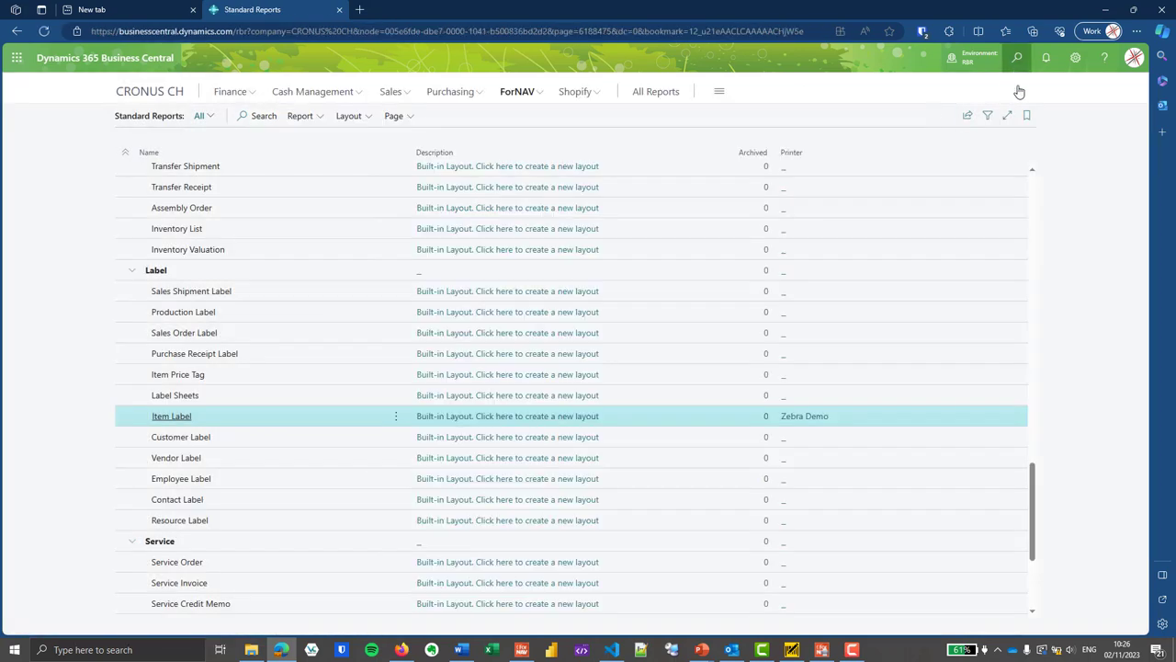
Step: Search 'forn dir', open ForNAV Direct Printers and select the Zebra Demo printer
left_click(1016, 57)
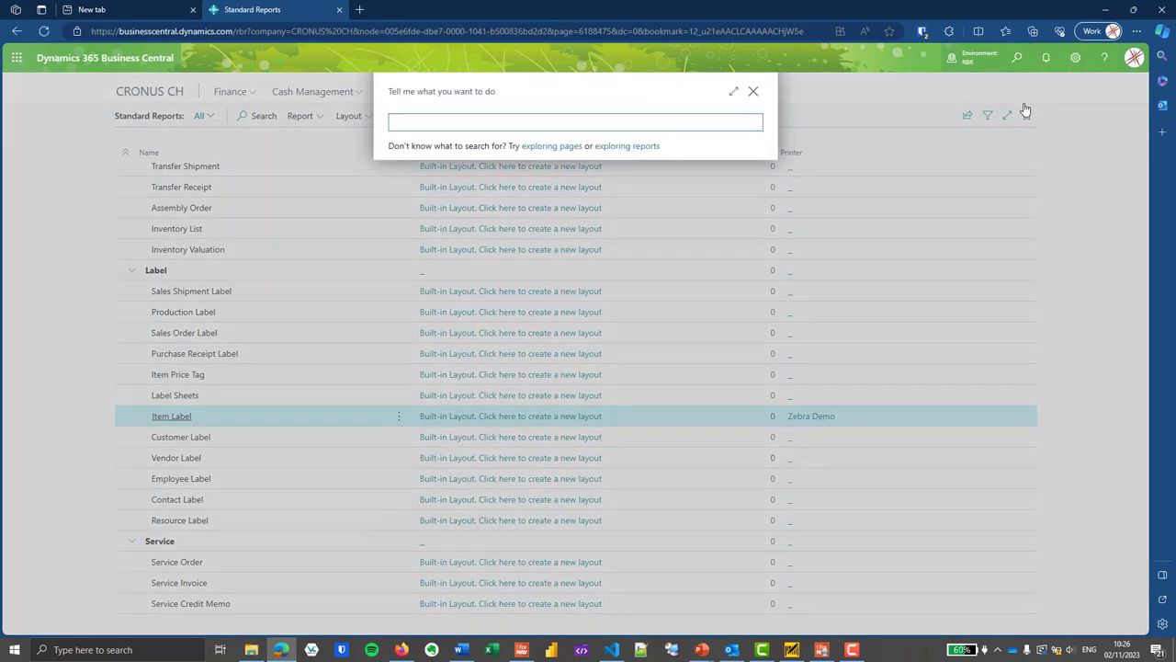
type("form d")
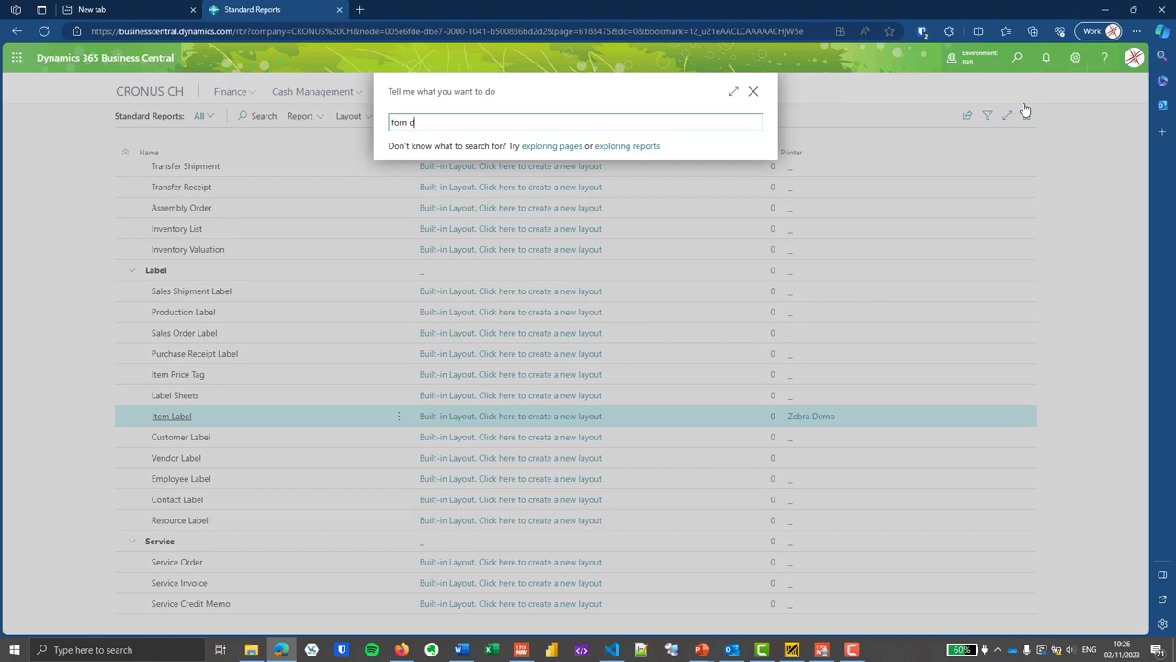
type("ir")
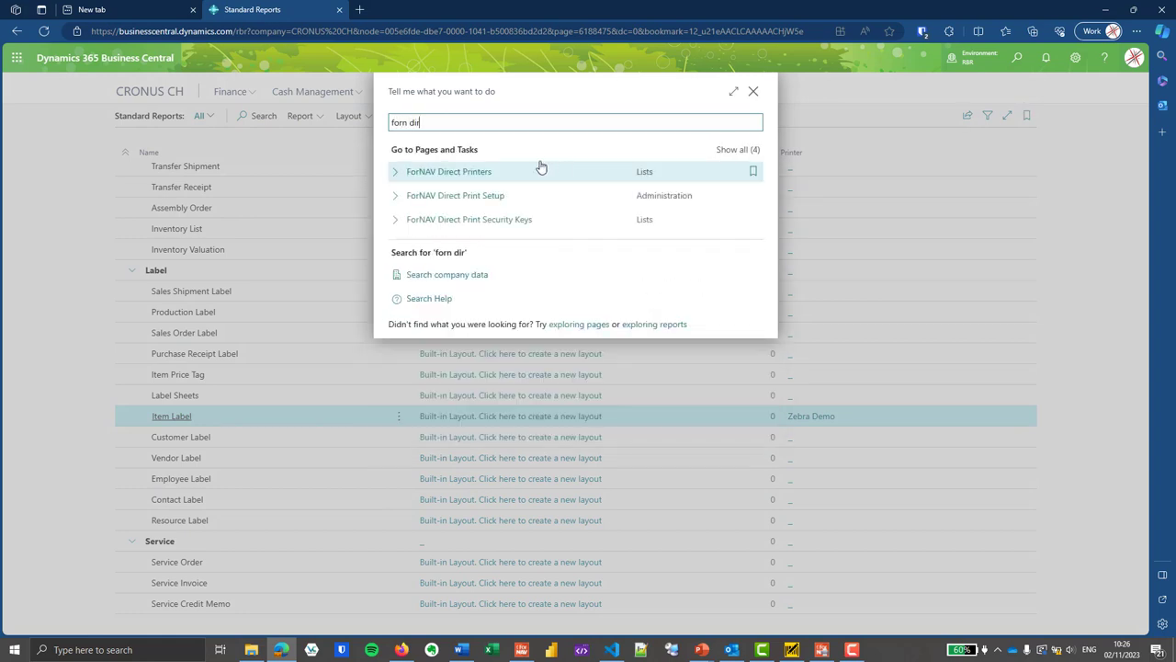
left_click(449, 171)
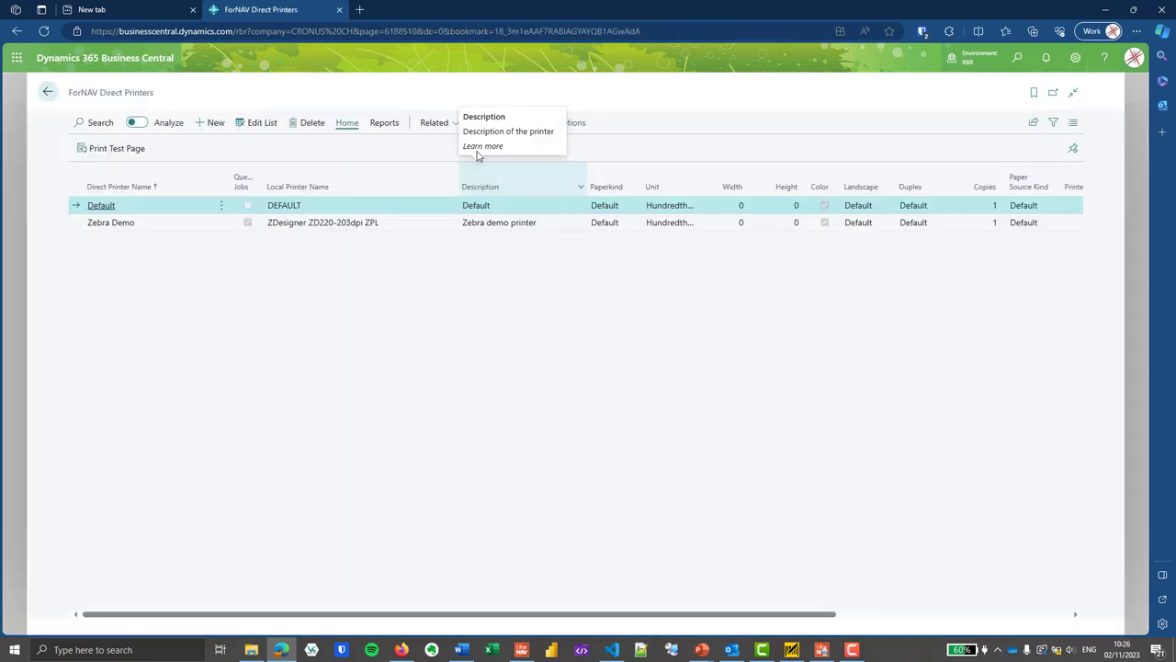
left_click(111, 222)
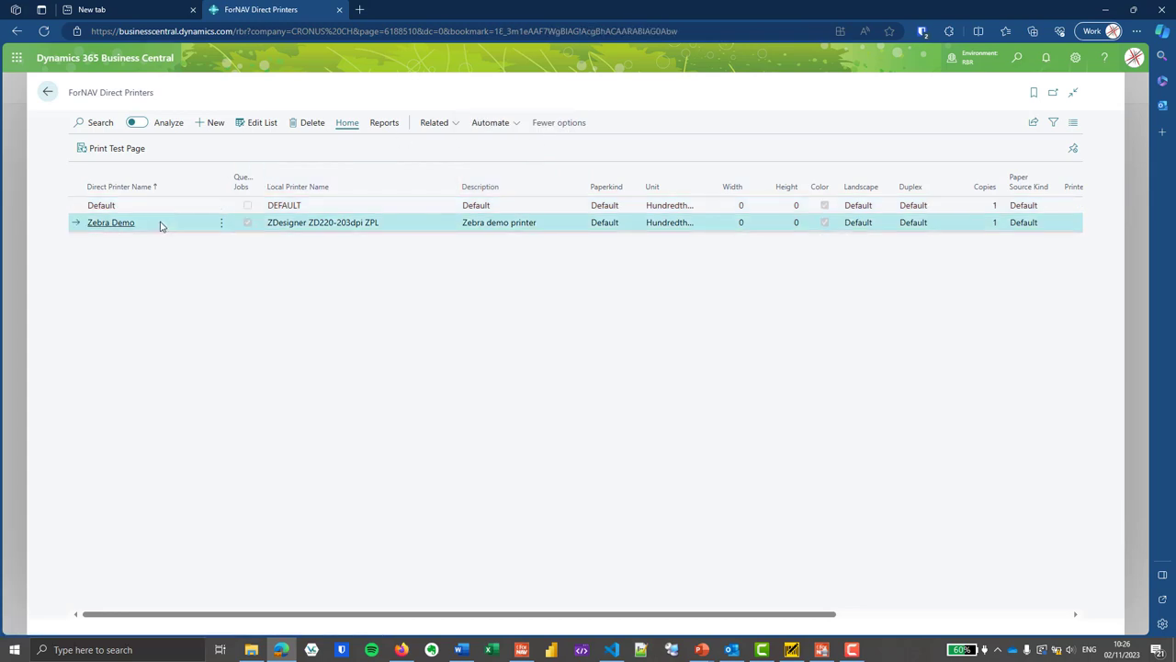
mouse_move(271, 222)
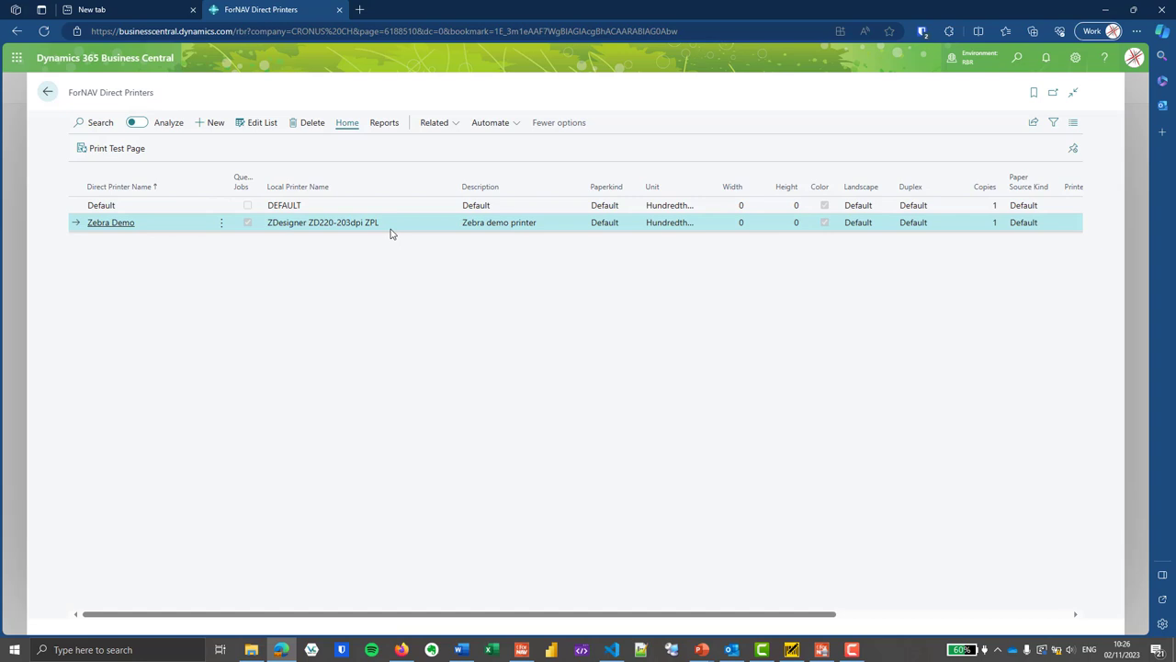
mouse_move(436, 229)
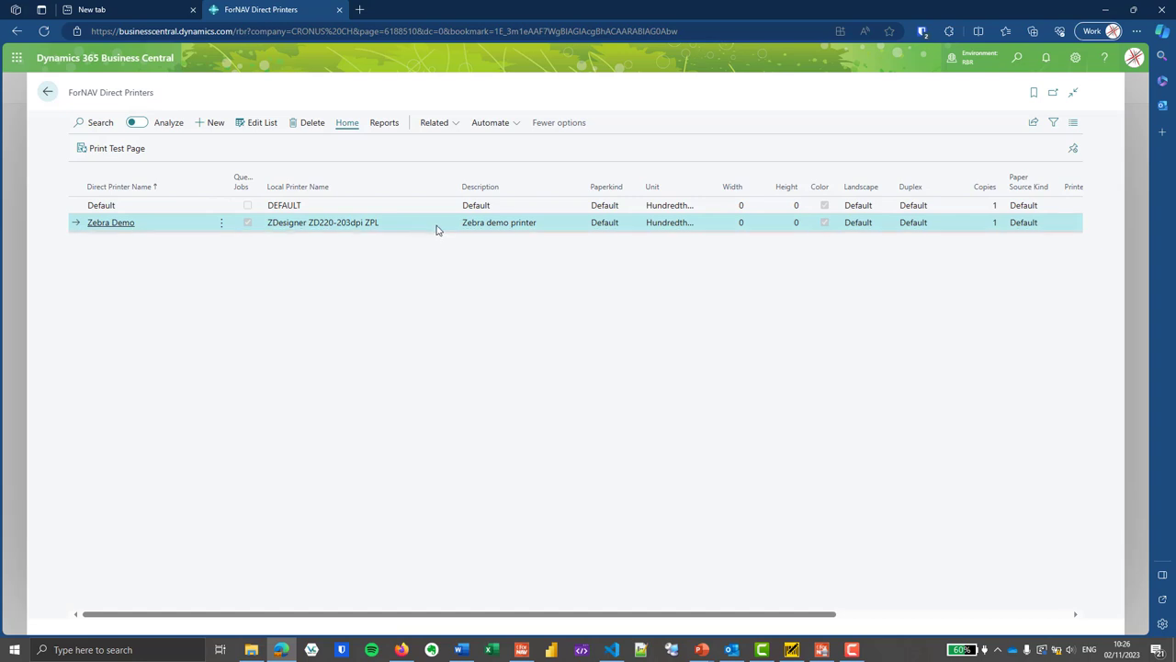
mouse_move(422, 239)
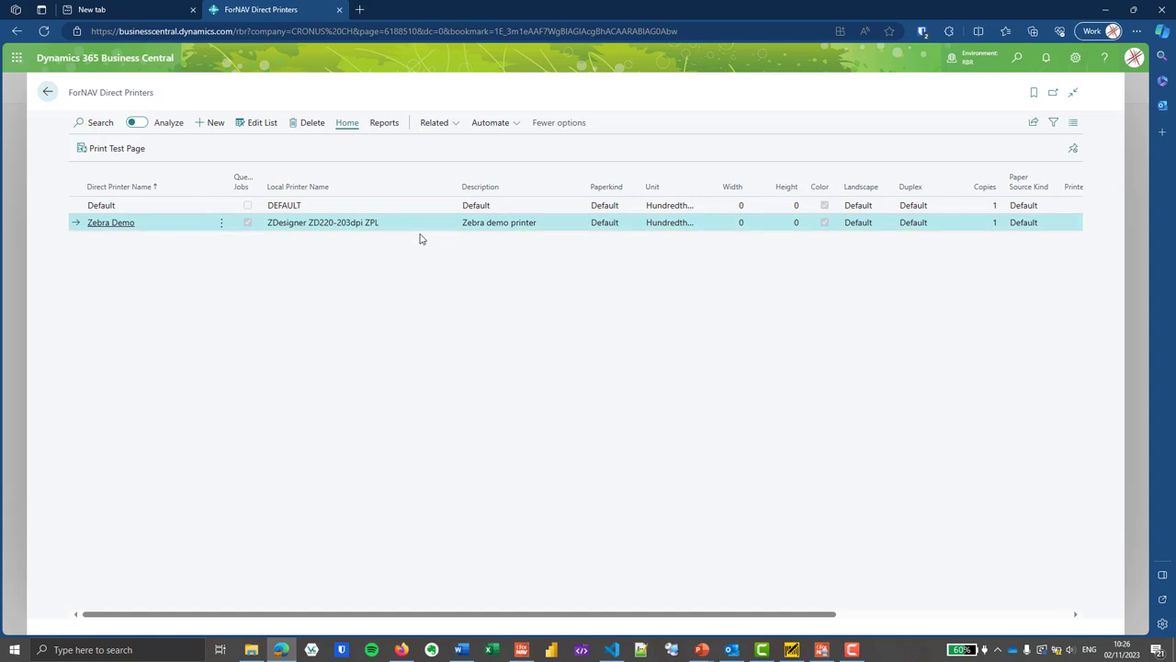
left_click(611, 650)
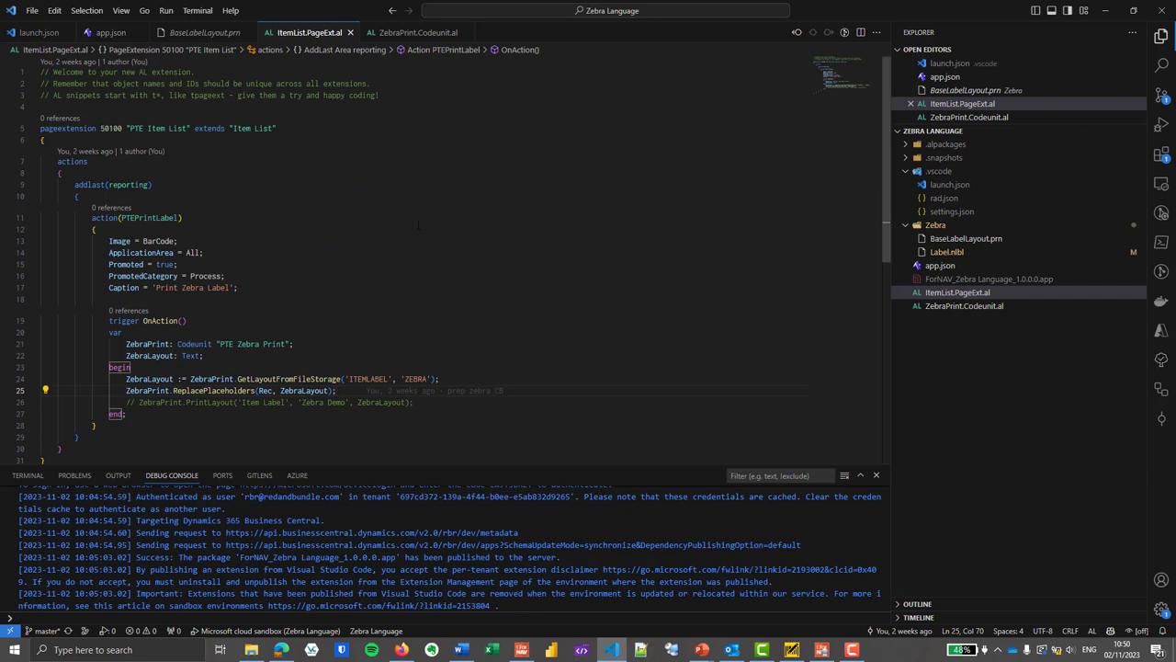
Step: Scroll ItemList.PageExt.al toward the OnAction trigger calling GetLayoutFromFileStorage
scroll("up", 3)
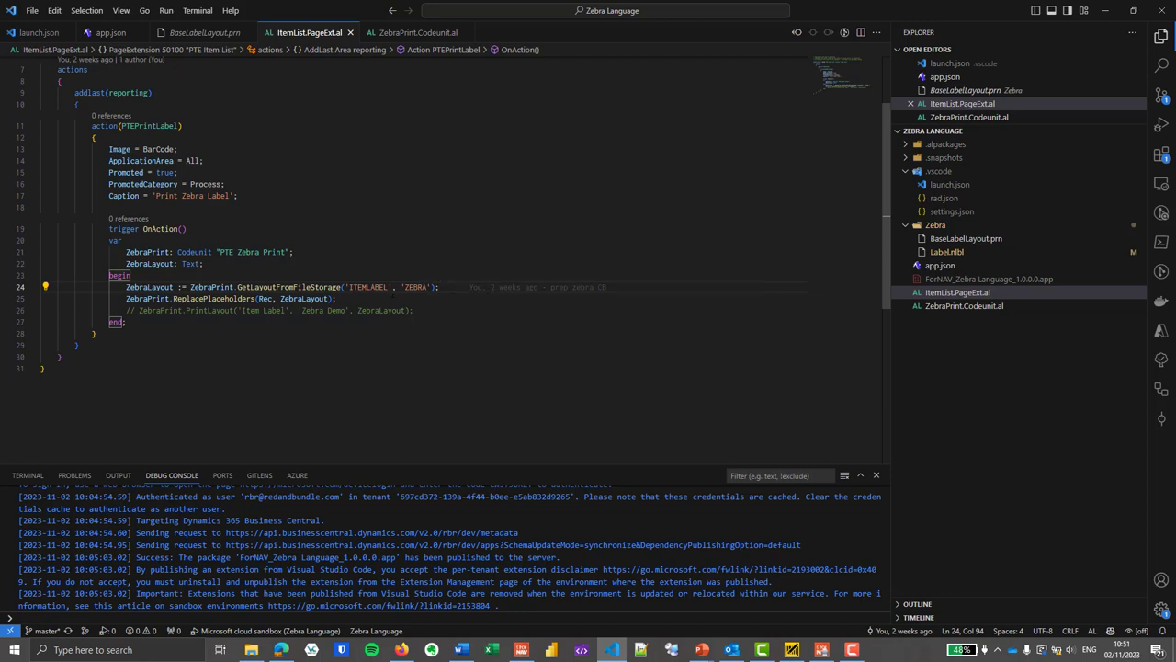
mouse_move(168, 298)
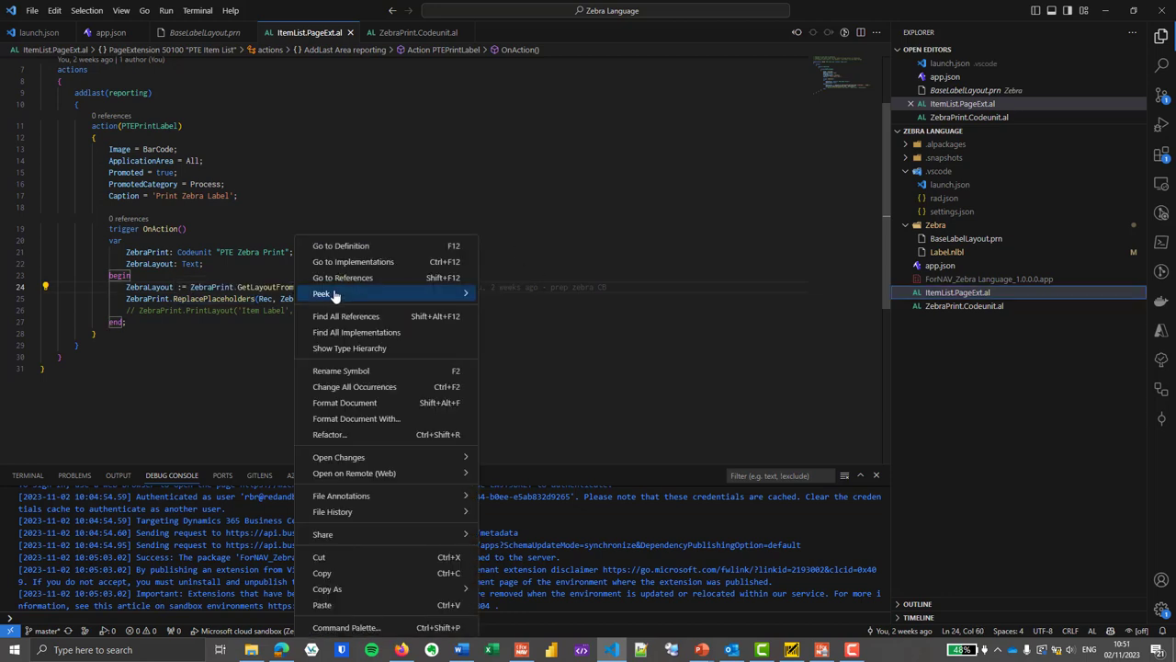
Step: Go to Definition of GetLayoutFromFileStorage, opening ZebraPrint.Codeunit.al
left_click(340, 245)
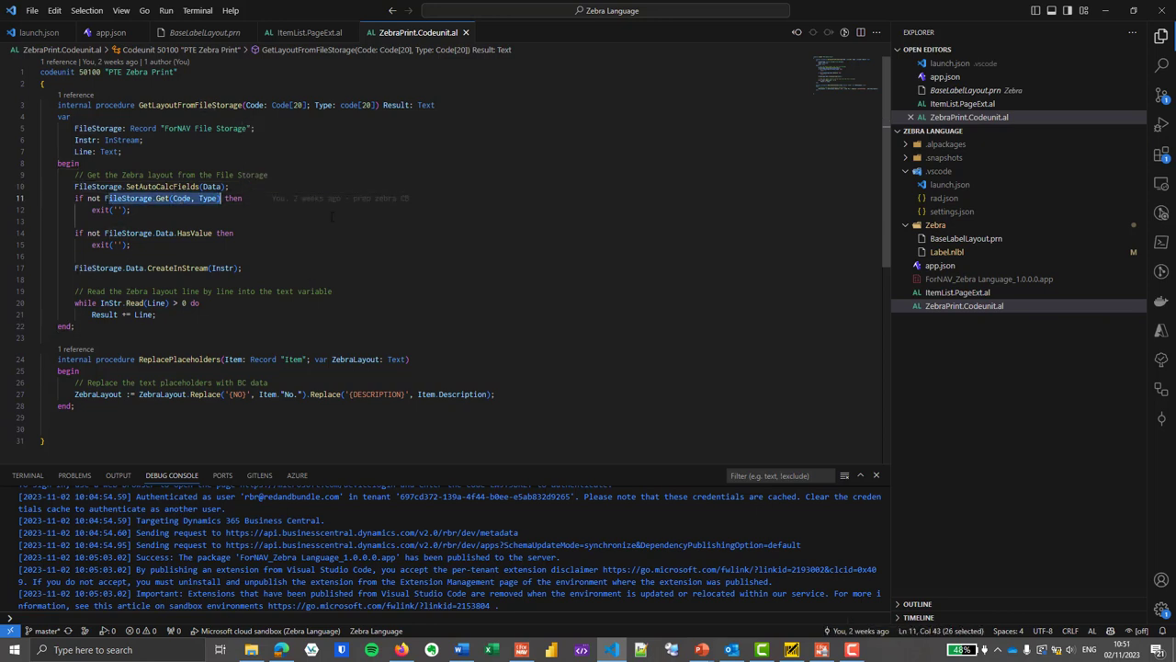
left_click(131, 244)
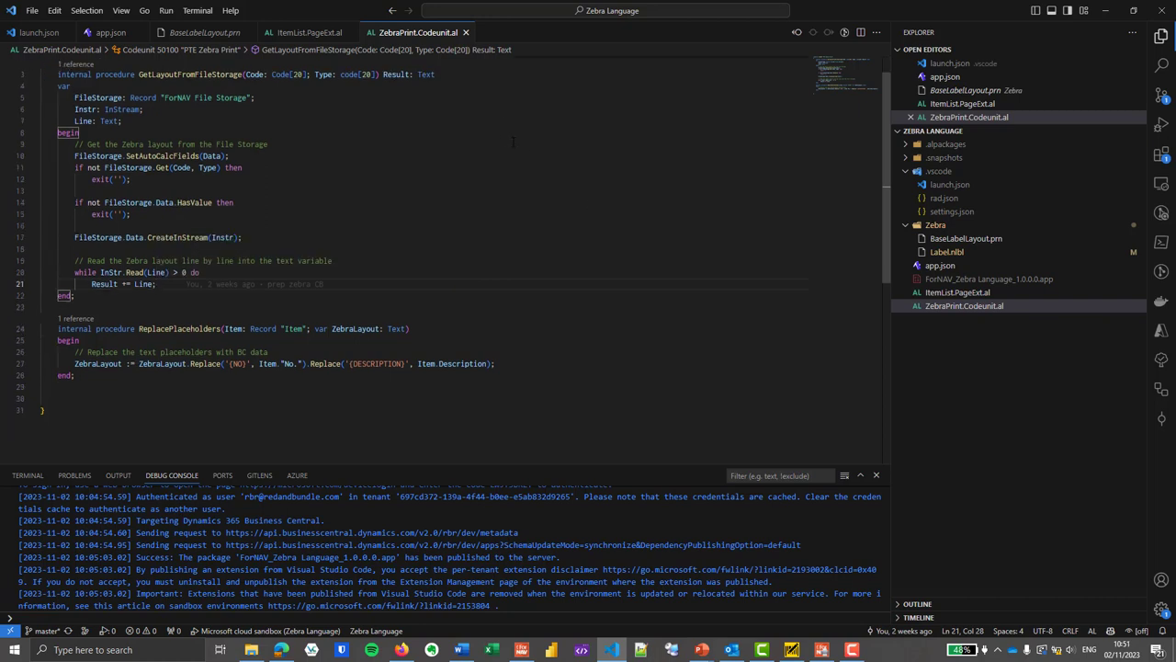
Step: Scroll down to ReplacePlaceholders at the bottom of ZebraPrint.Codeunit.al
scroll("down", 3)
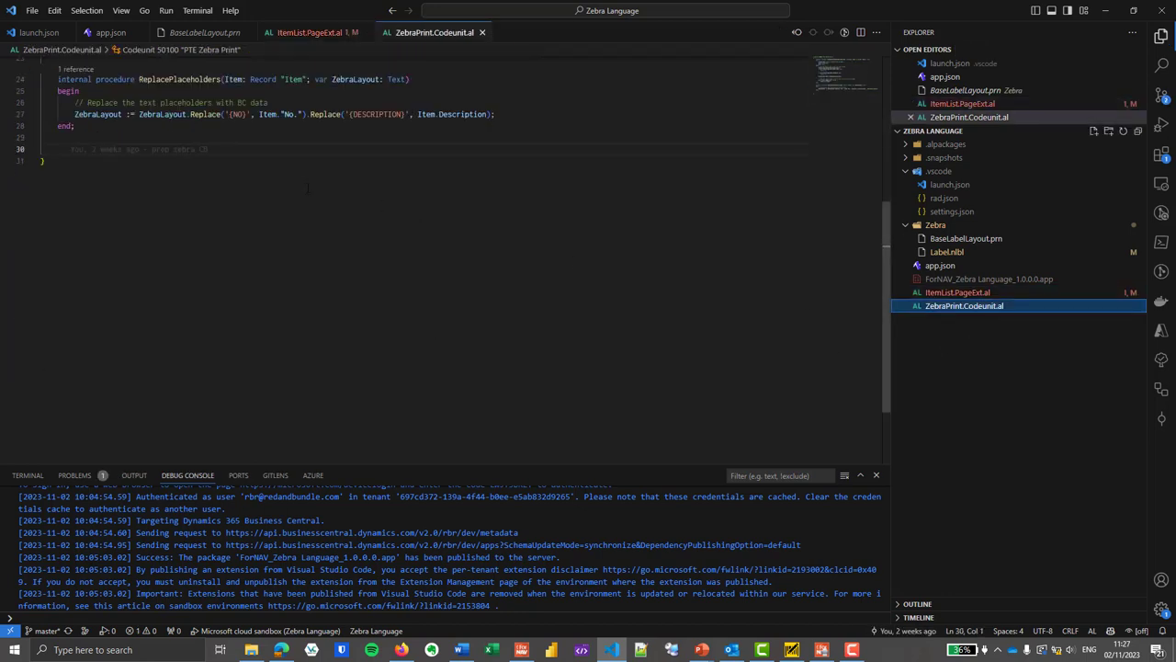
Step: Write PrintLayout with TempBlob streams and ForNAV DirPrt Queue.Create, then view ItemList.PageExt.al
scroll("up", 3)
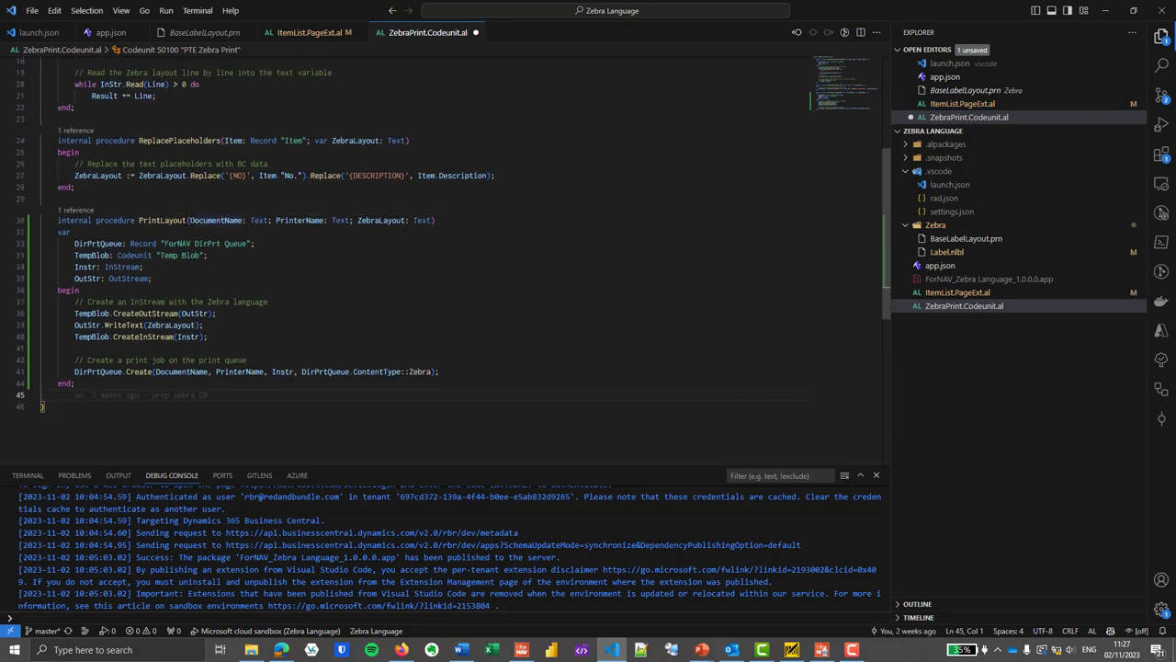
mouse_move(298, 219)
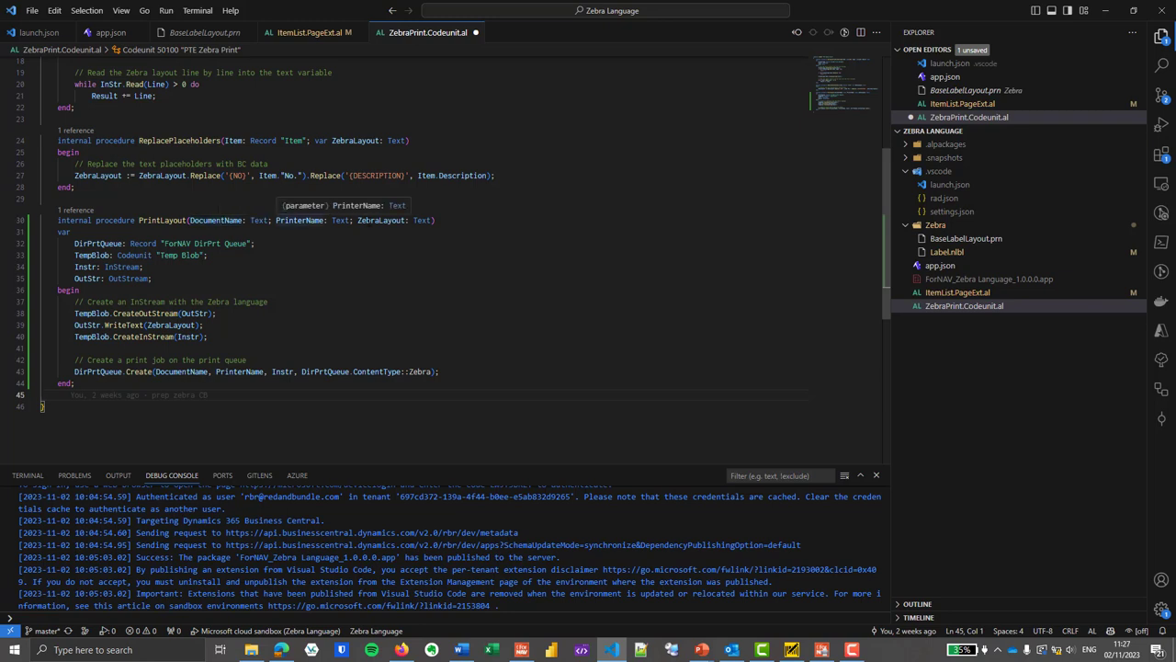
mouse_move(444, 233)
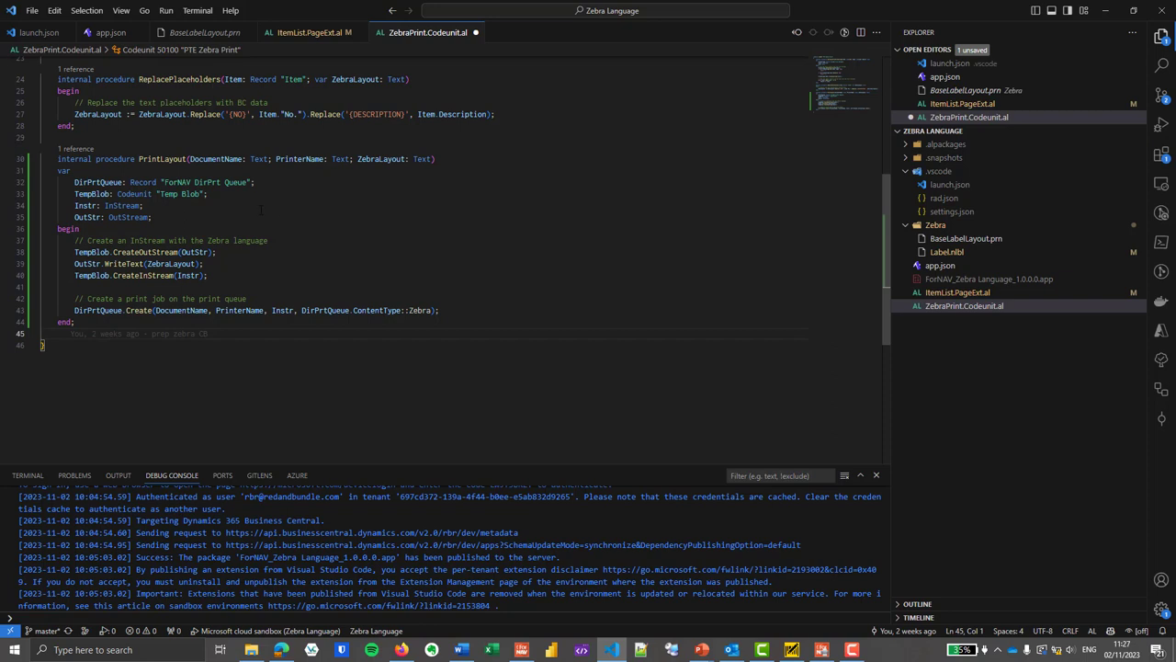
left_click(206, 264)
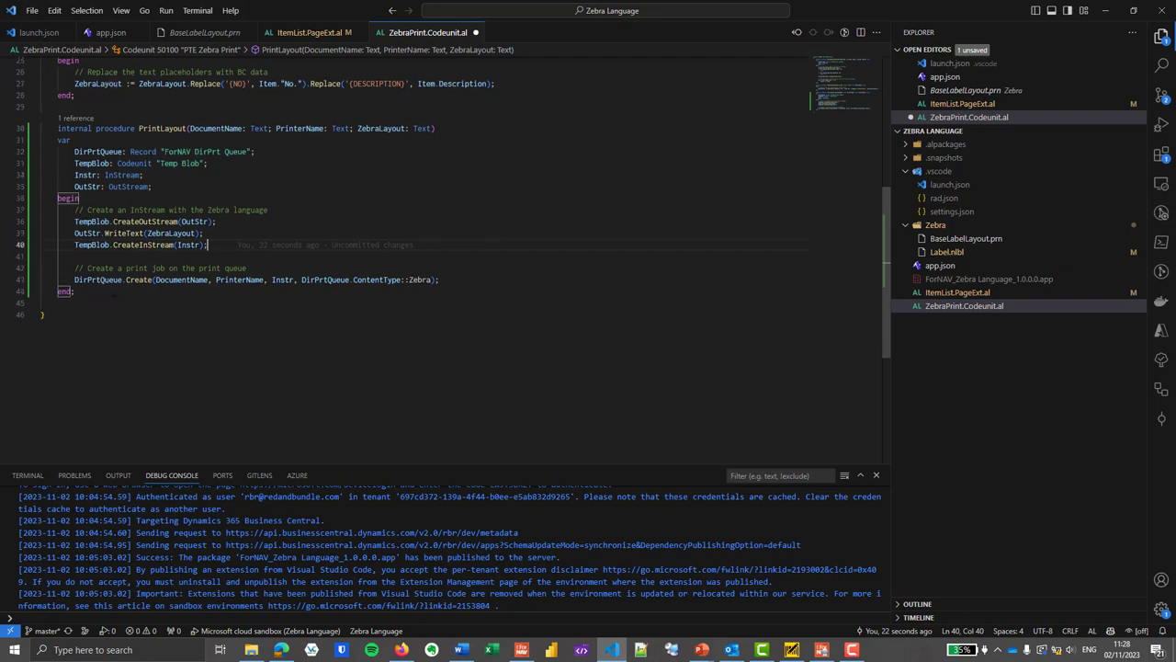
double_click(97, 279)
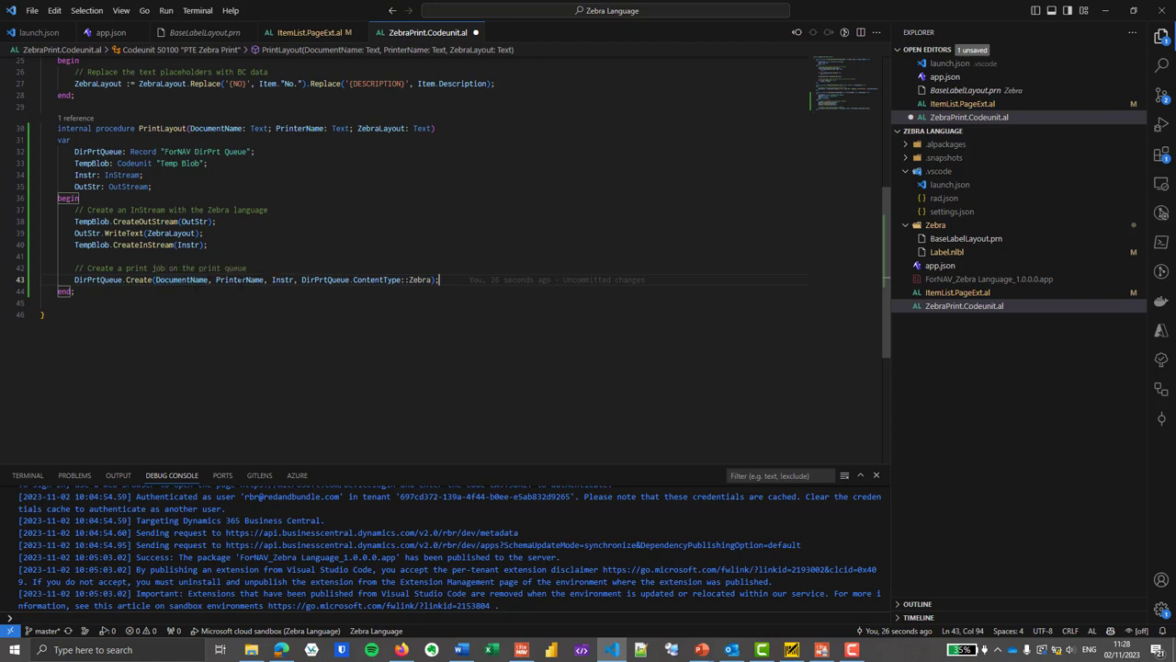
mouse_move(239, 280)
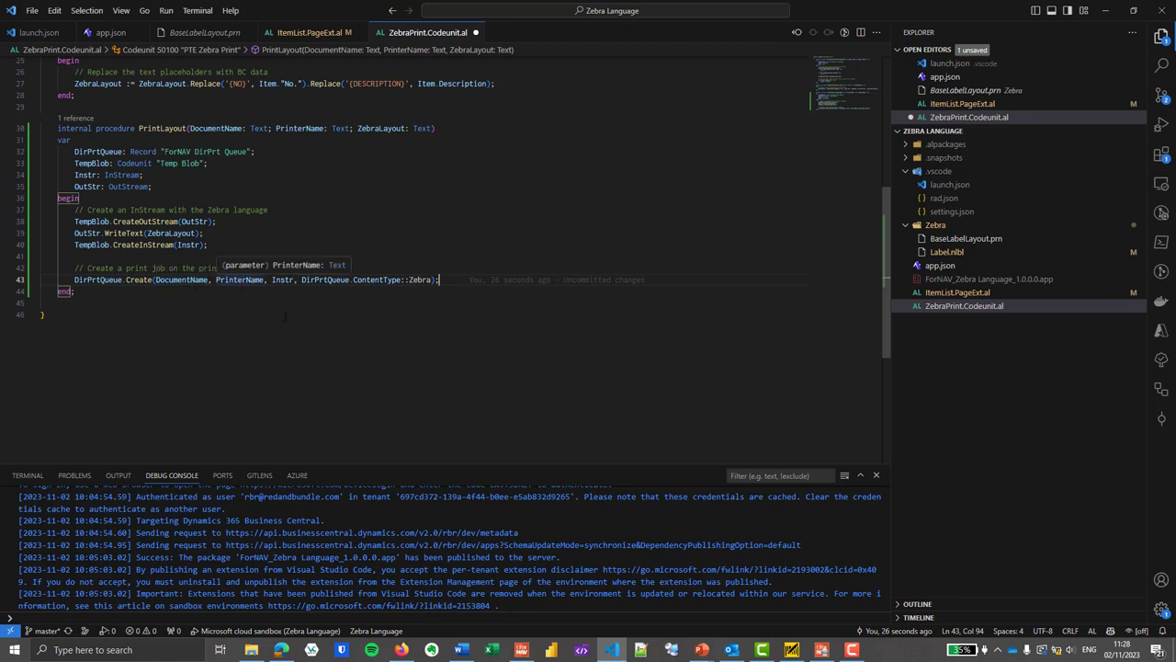
mouse_move(284, 279)
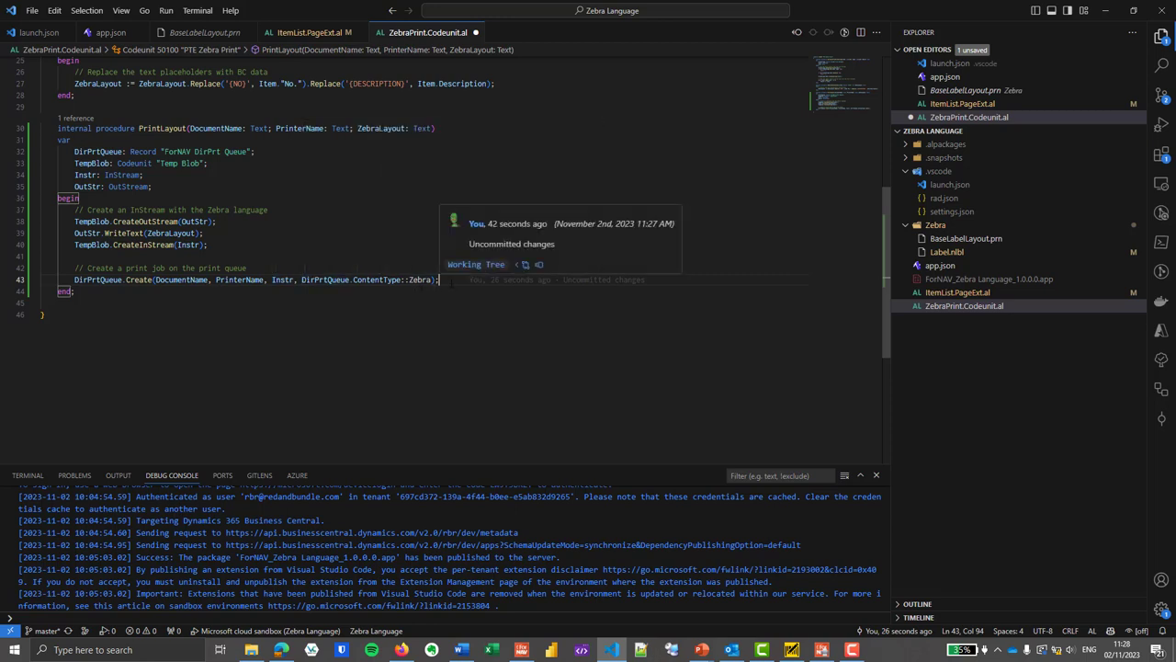
left_click(311, 32)
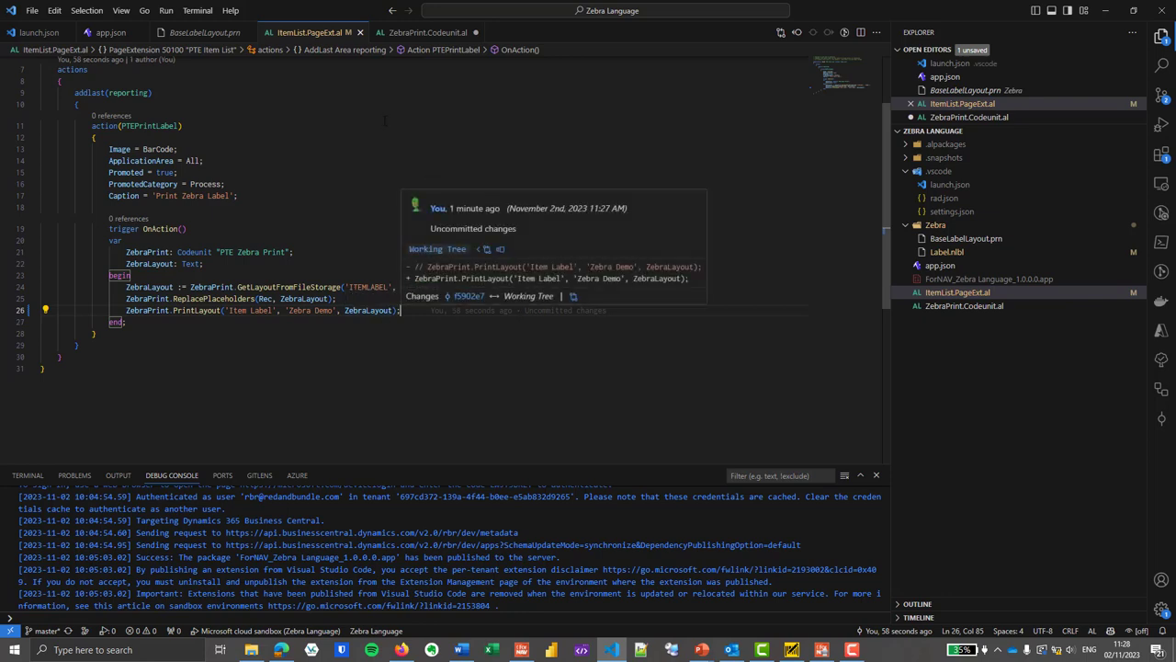
Step: Go to Business Central's Sales Items list and reveal the Print Zebra Label action
left_click(424, 32)
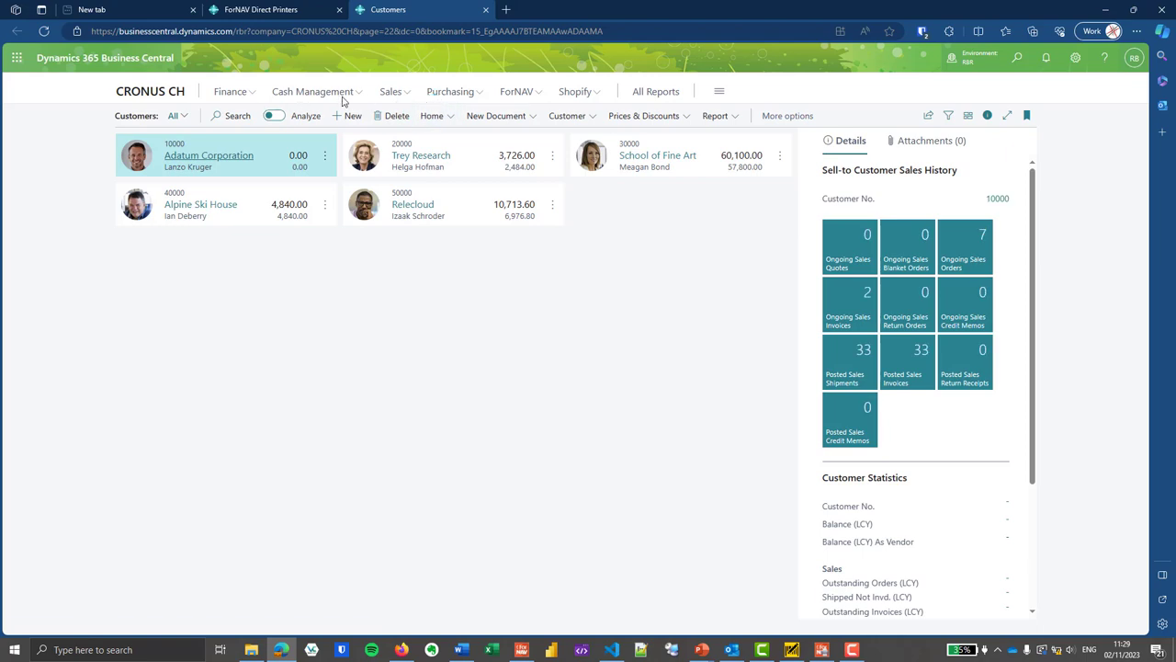
left_click(391, 91)
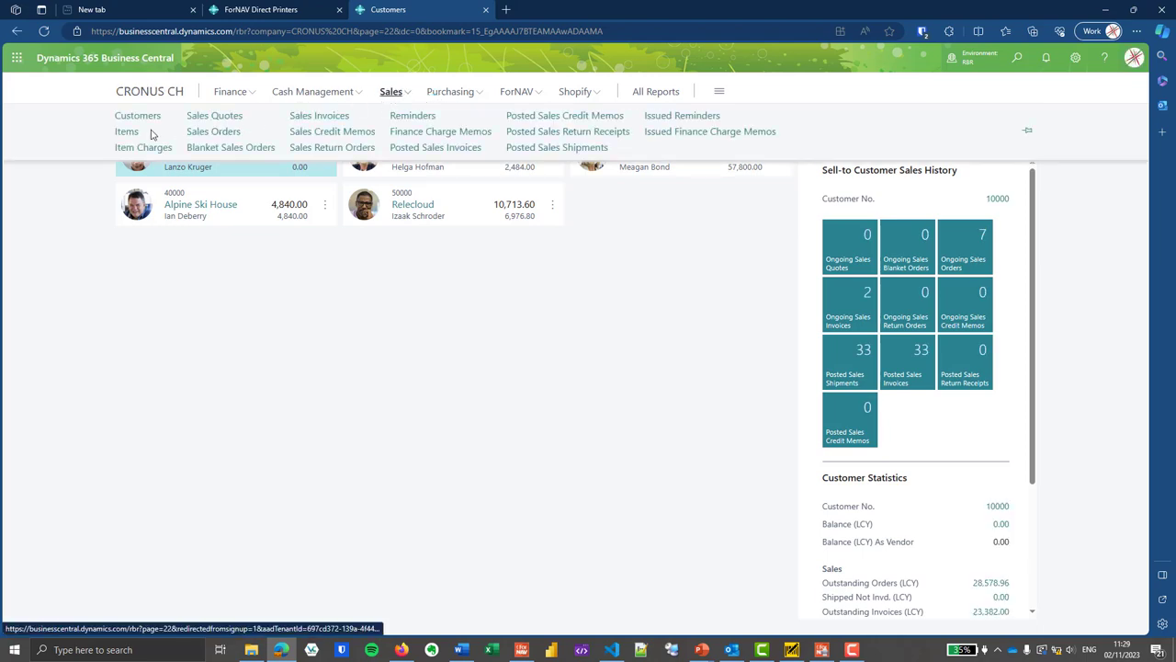
left_click(126, 131)
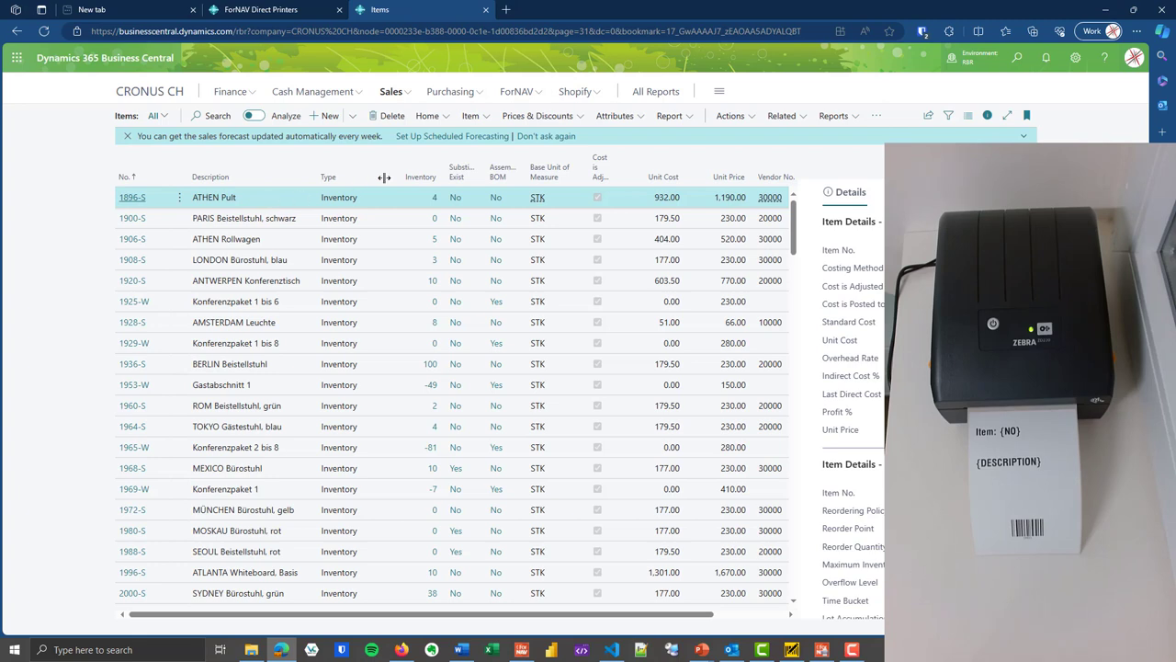
left_click(429, 115)
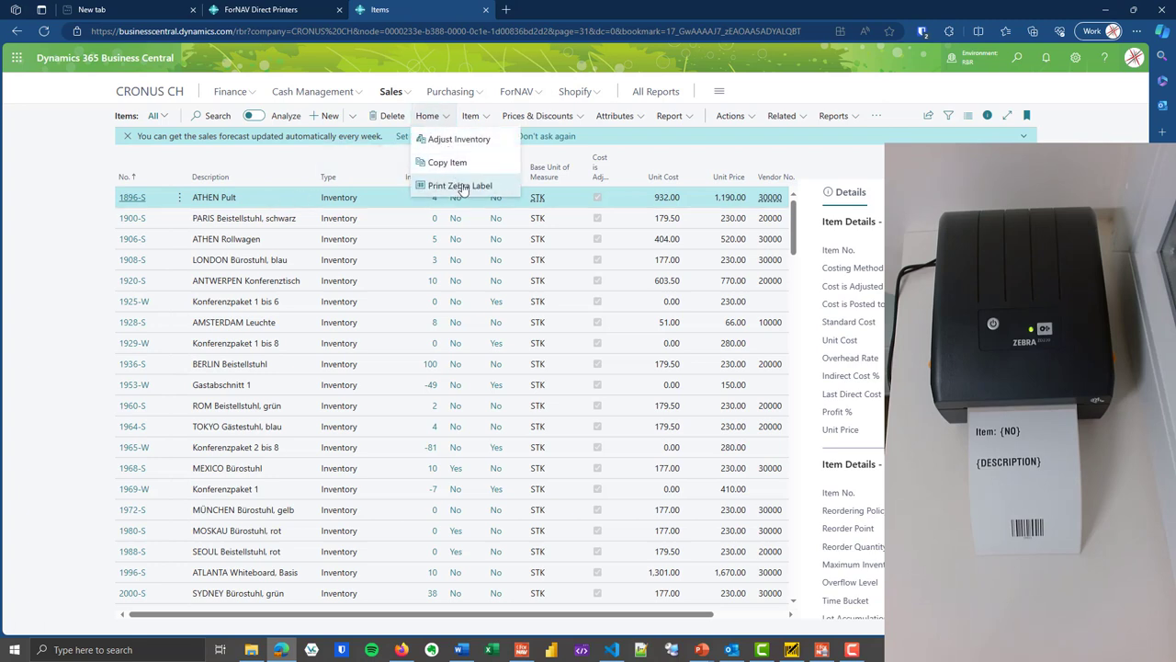